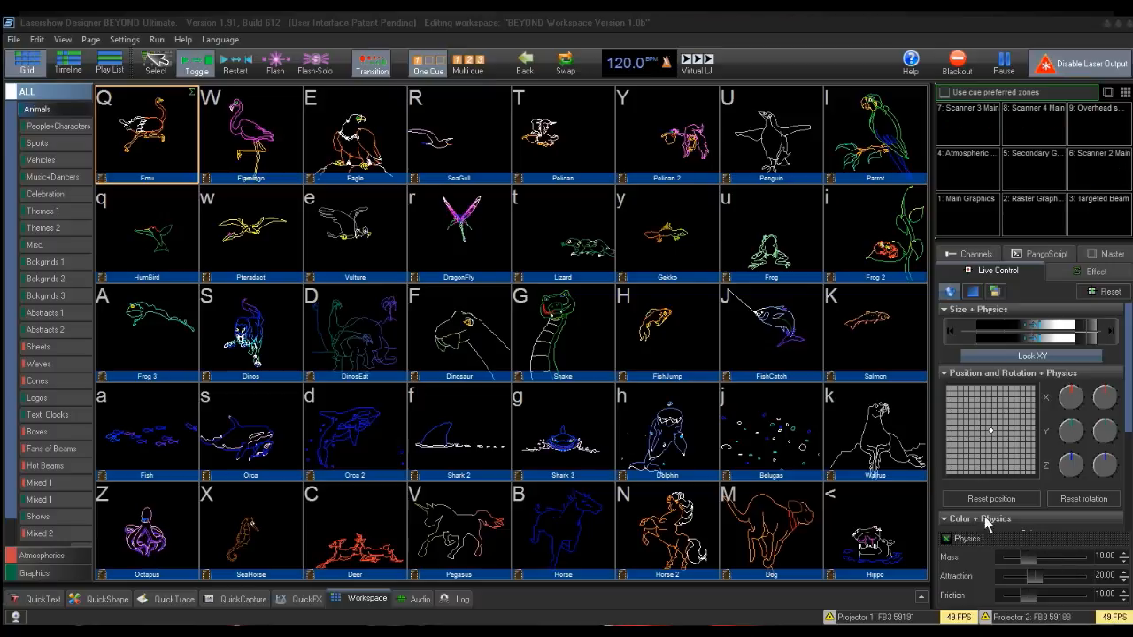
Open Projection Zones from Settings and review Main Graphics, output to Projector 1.
{"action": "left_click", "coordinate": [124, 39]}
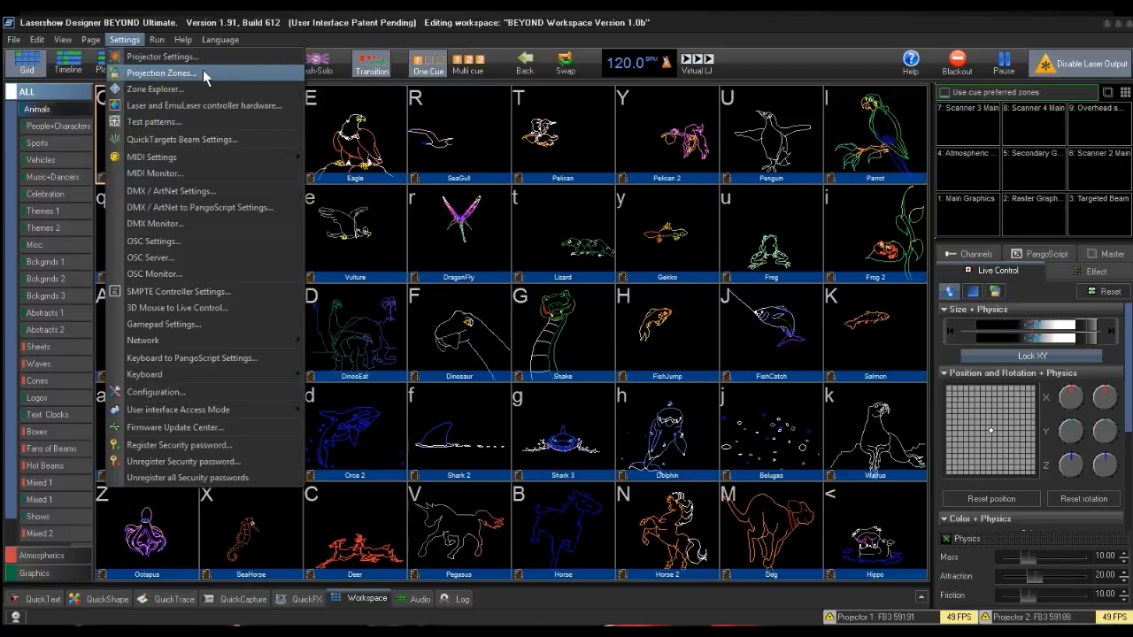
{"action": "left_click", "coordinate": [166, 73]}
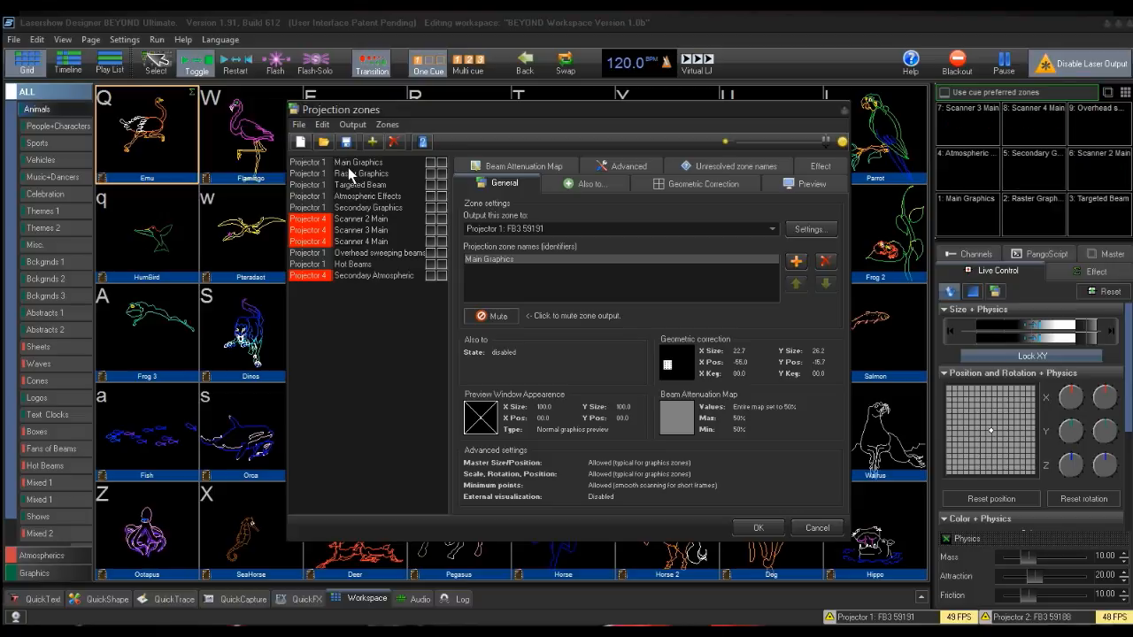
{"action": "mouse_move", "coordinate": [540, 210]}
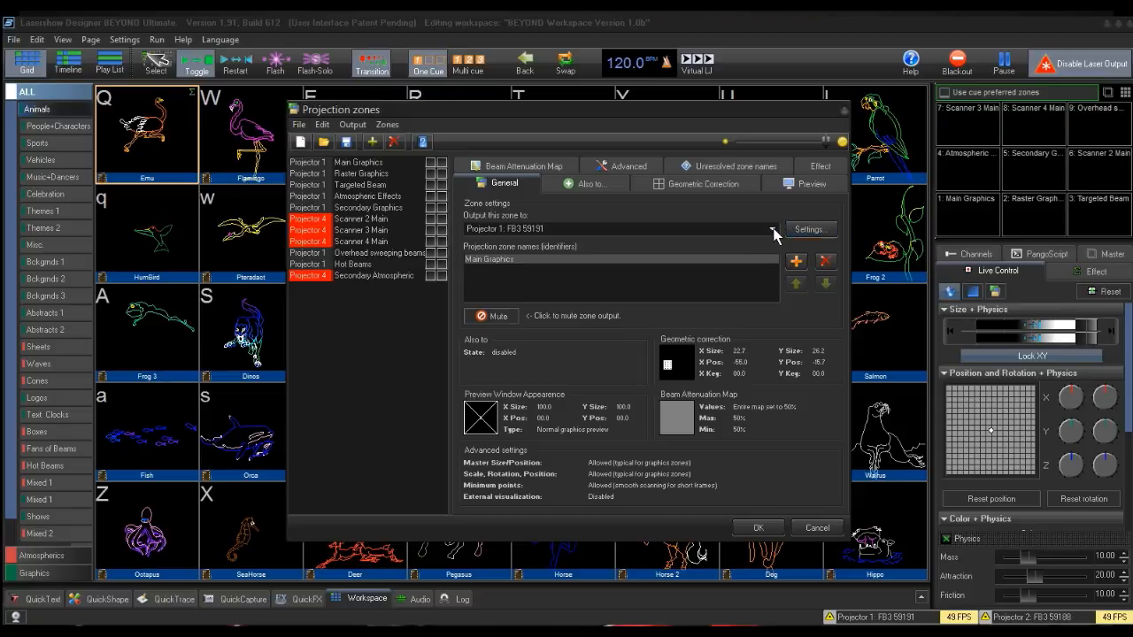
{"action": "left_click", "coordinate": [772, 230]}
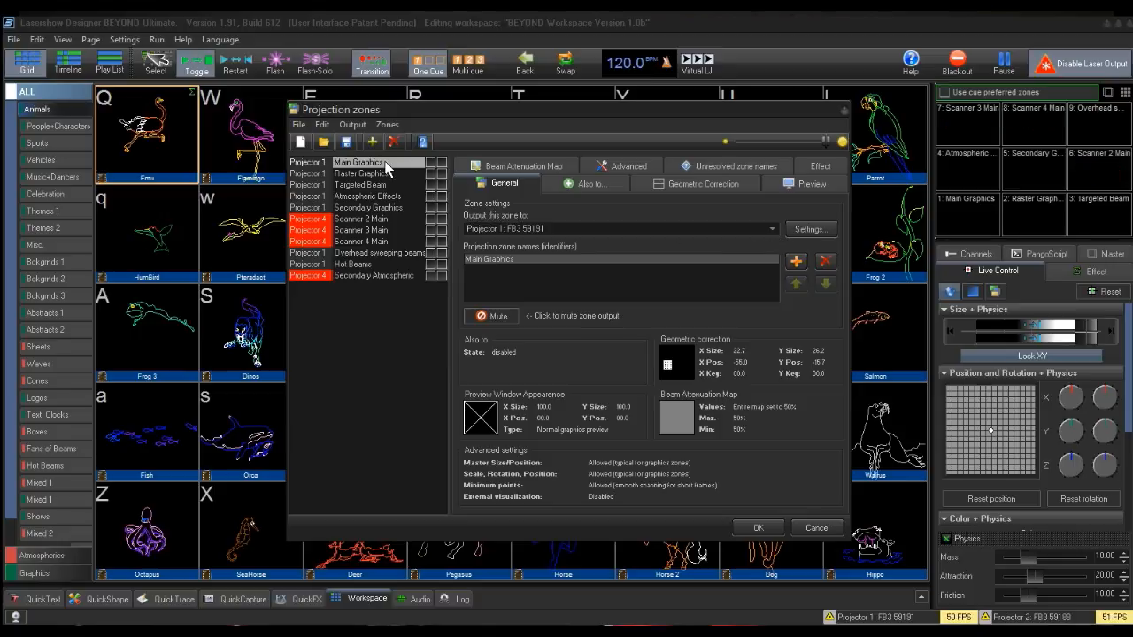
{"action": "mouse_move", "coordinate": [595, 232]}
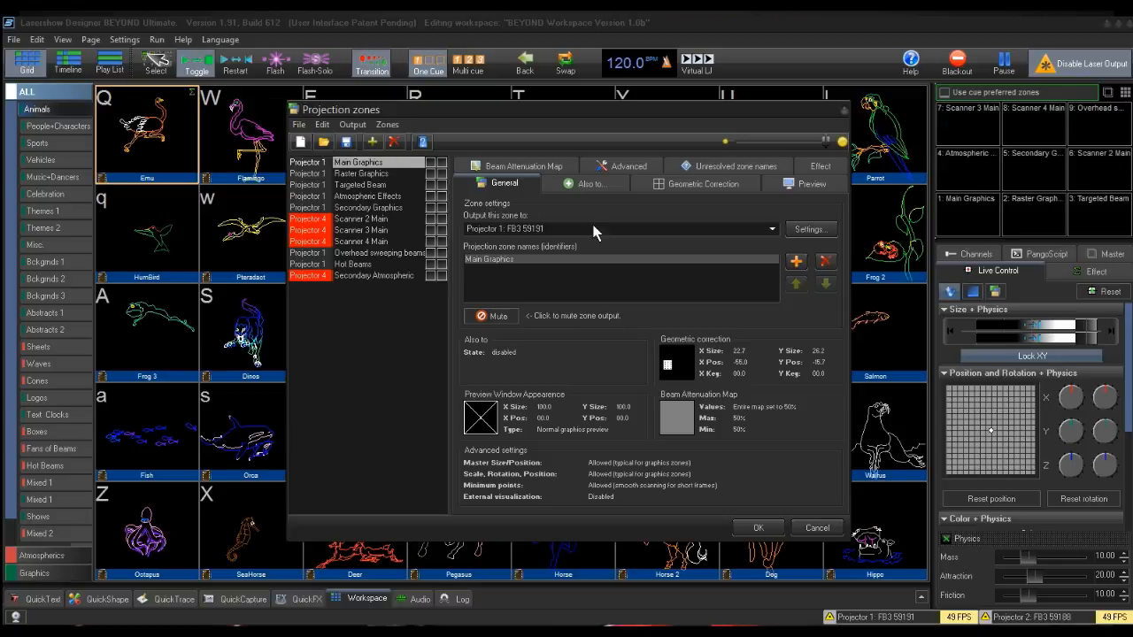
{"action": "mouse_move", "coordinate": [694, 231]}
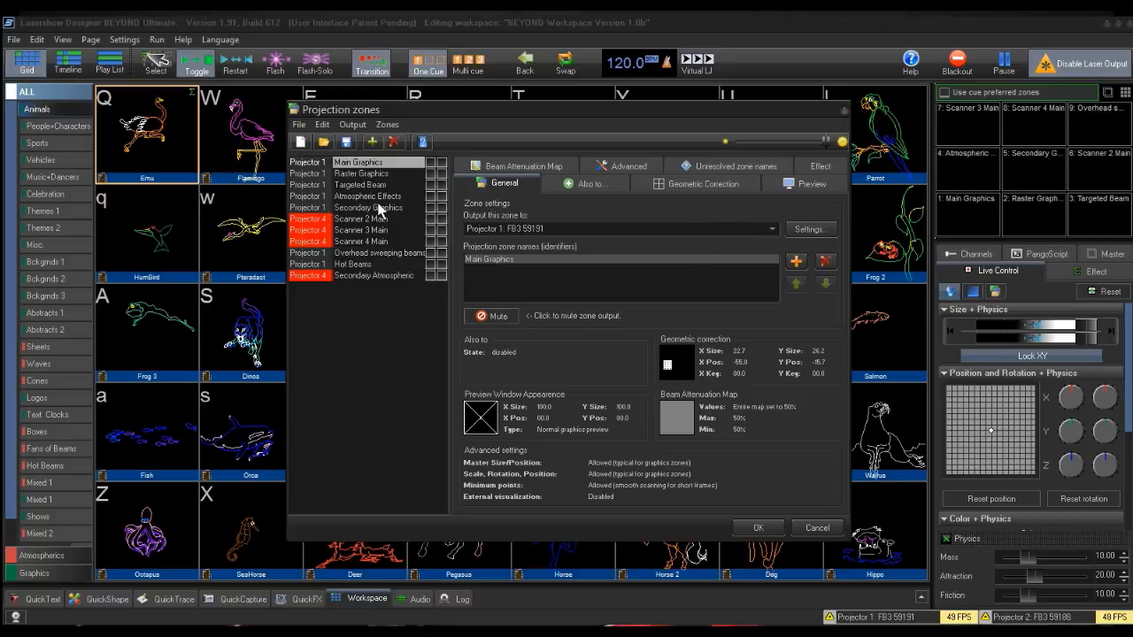
Set the Secondary Graphics zone to output to Projector 2.
{"action": "left_click", "coordinate": [368, 207]}
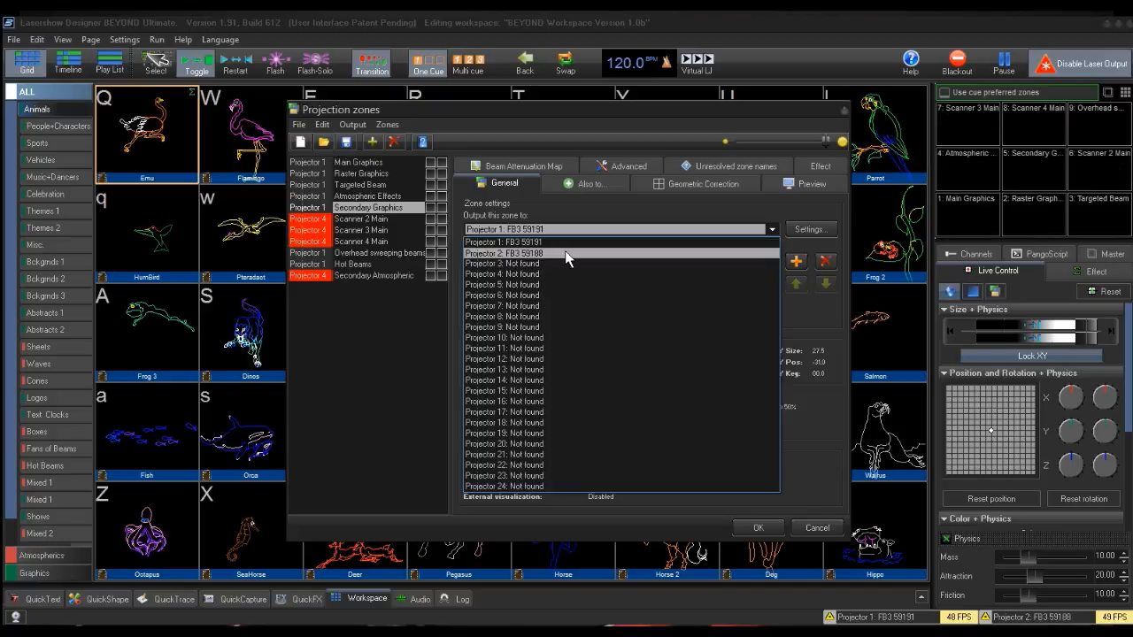
{"action": "left_click", "coordinate": [502, 253]}
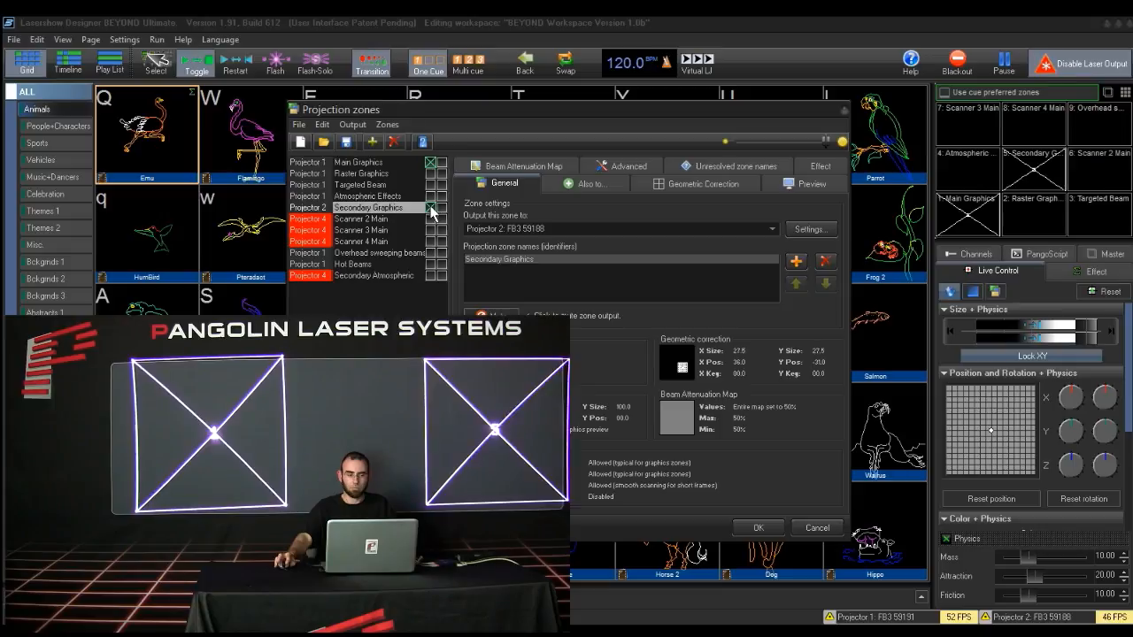
Show the Atmospheric Effects zone's Geometric Correction settings.
{"action": "left_click", "coordinate": [368, 195]}
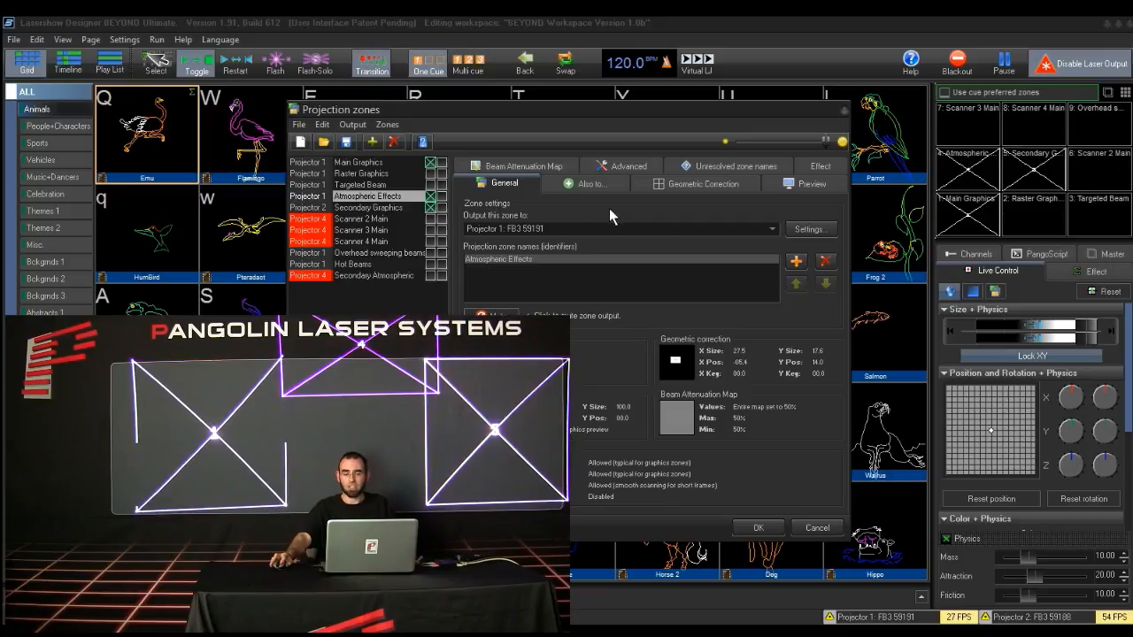
{"action": "left_click", "coordinate": [697, 183]}
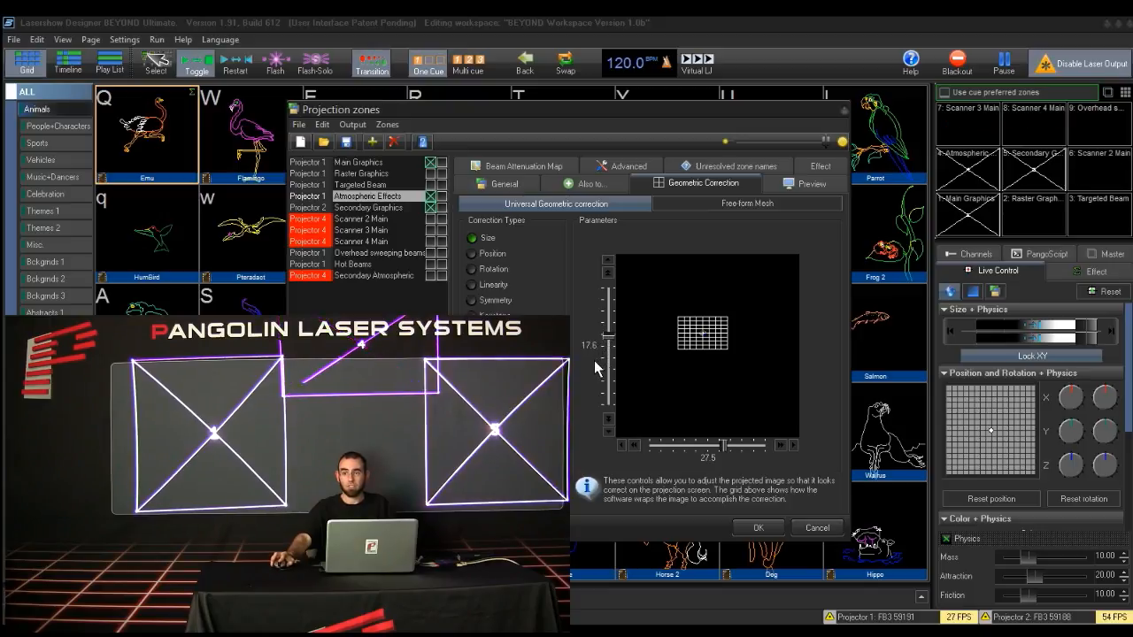
Switch Secondary Graphics to Universal geometric correction and show its Position parameters.
{"action": "left_click", "coordinate": [747, 203]}
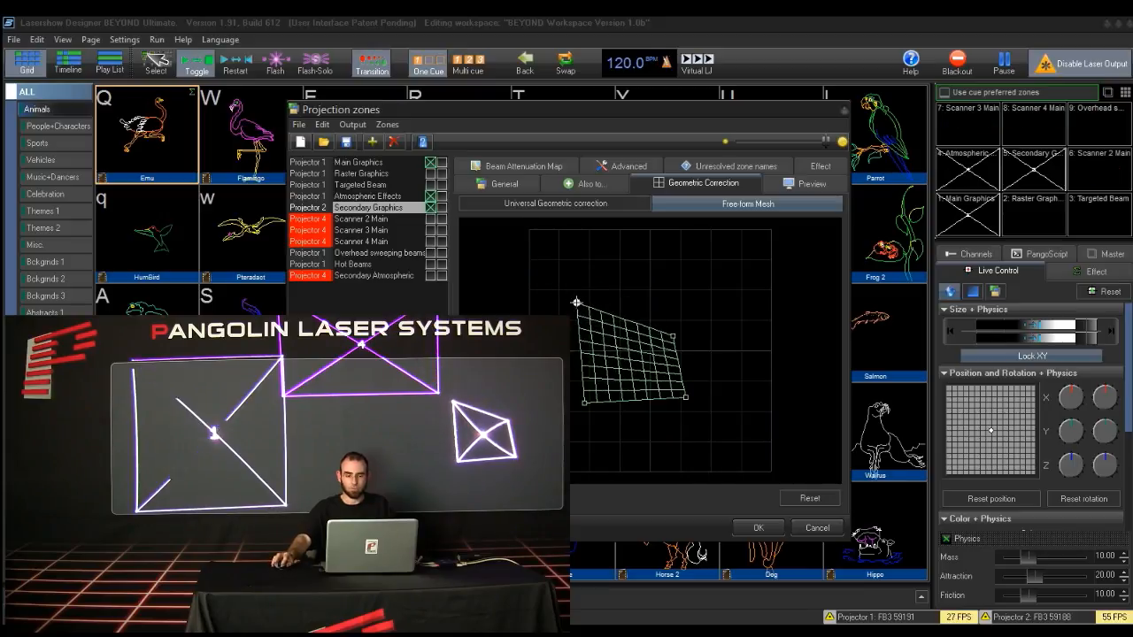
{"action": "left_click", "coordinate": [808, 497]}
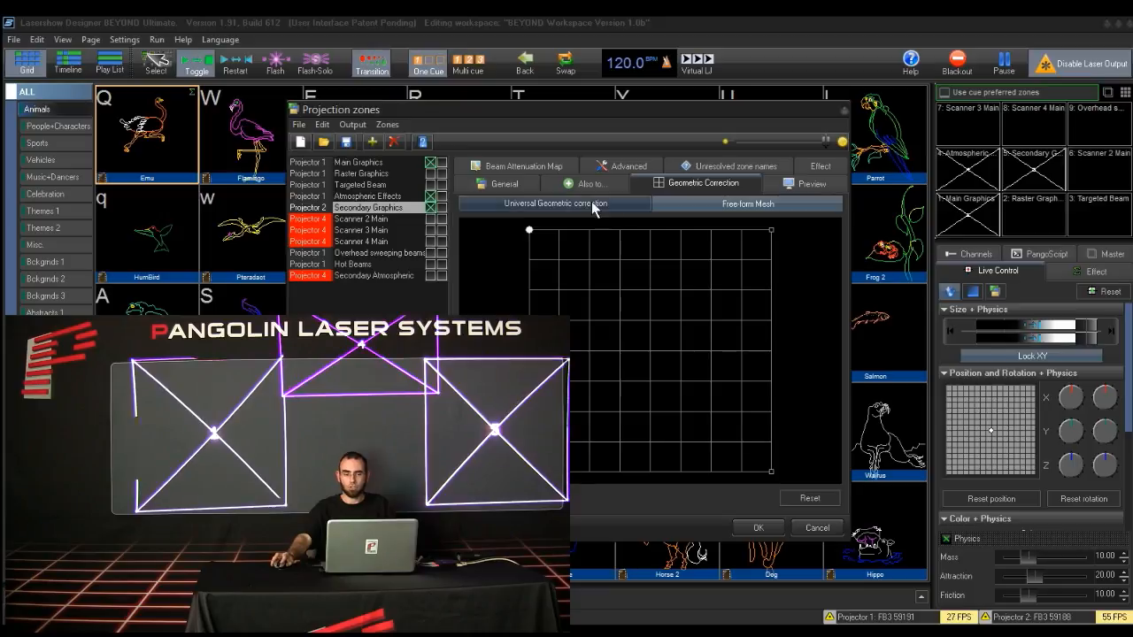
{"action": "left_click", "coordinate": [552, 203]}
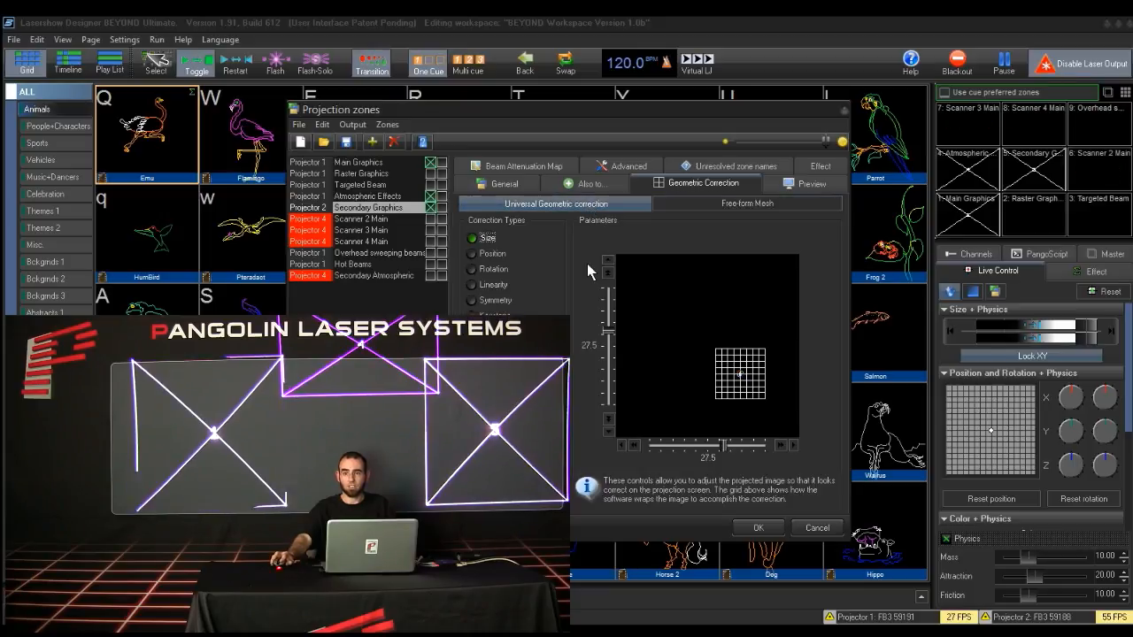
{"action": "left_click", "coordinate": [469, 253]}
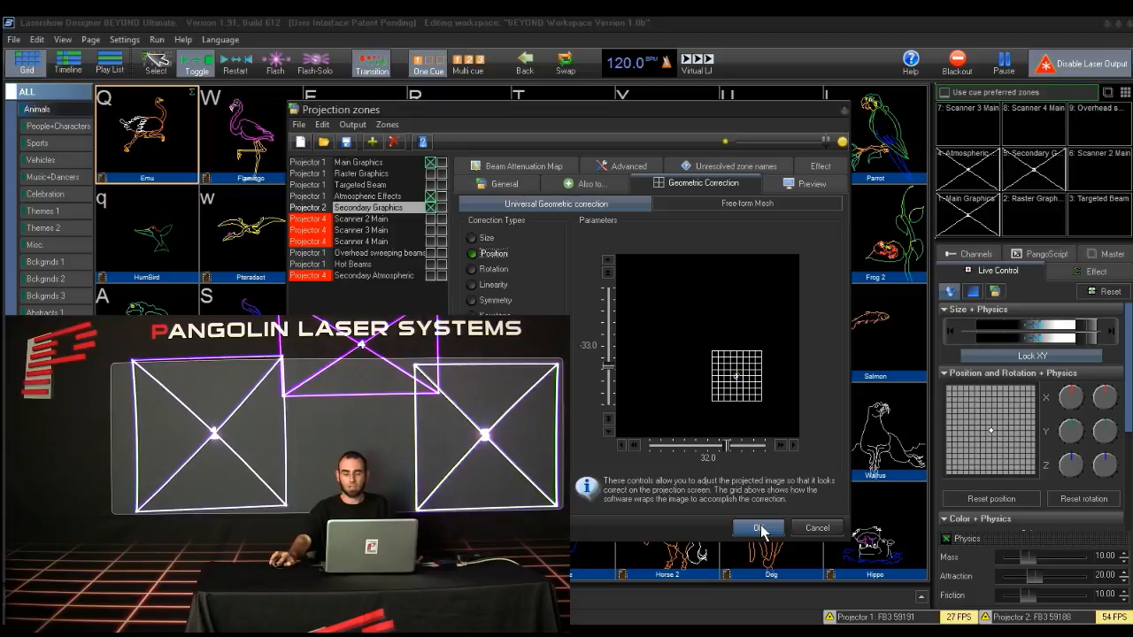
Confirm with OK to close Projection Zones and return to the cue grid.
{"action": "left_click", "coordinate": [757, 527]}
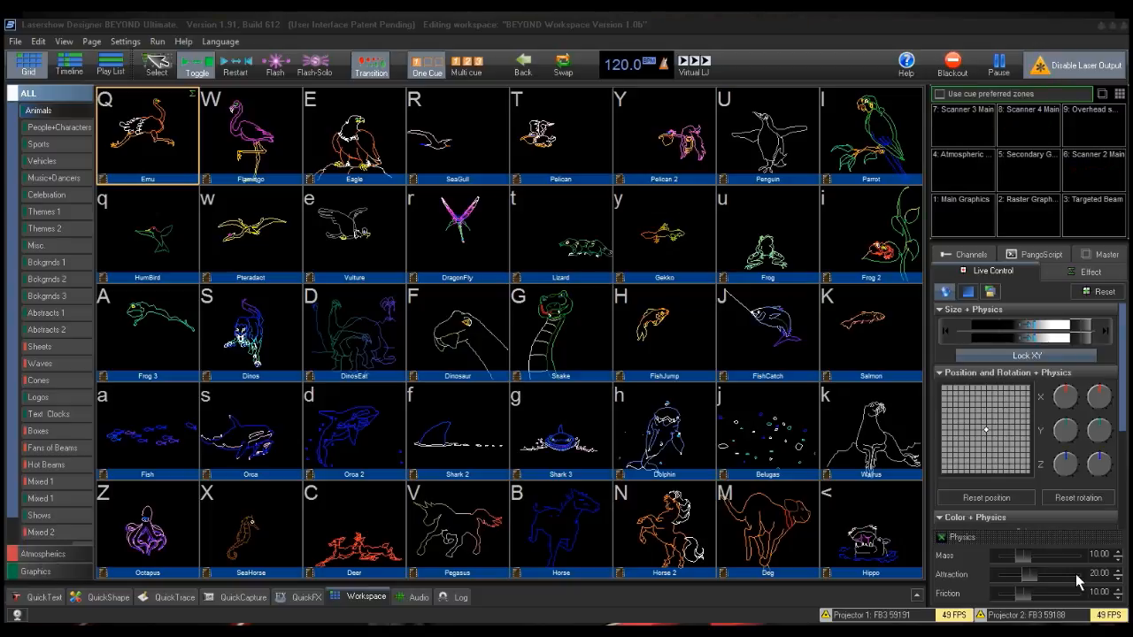
{"action": "mouse_move", "coordinate": [858, 498]}
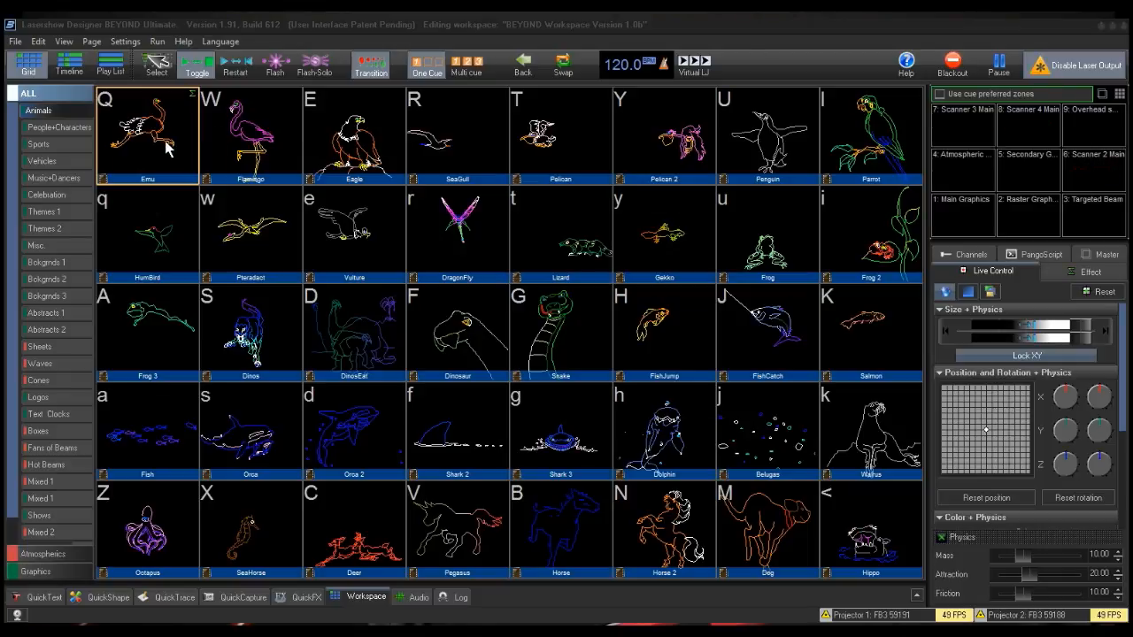
Add Secondary Graphics to the Emu cue's destinations alongside Main Graphics, then close its properties.
{"action": "right_click", "coordinate": [147, 132]}
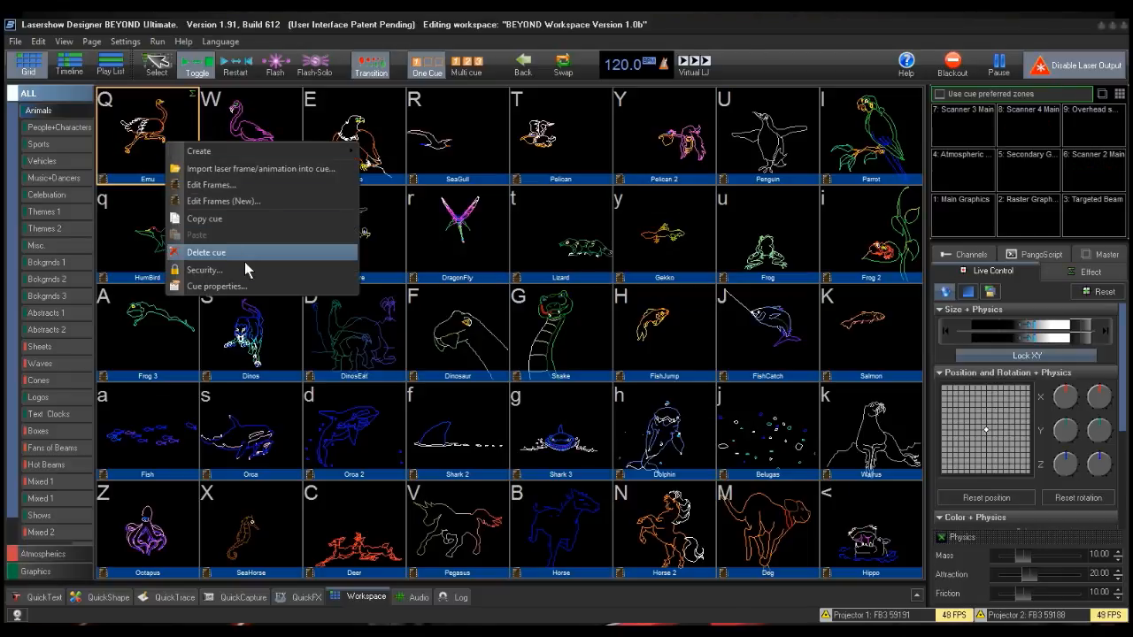
{"action": "left_click", "coordinate": [216, 286]}
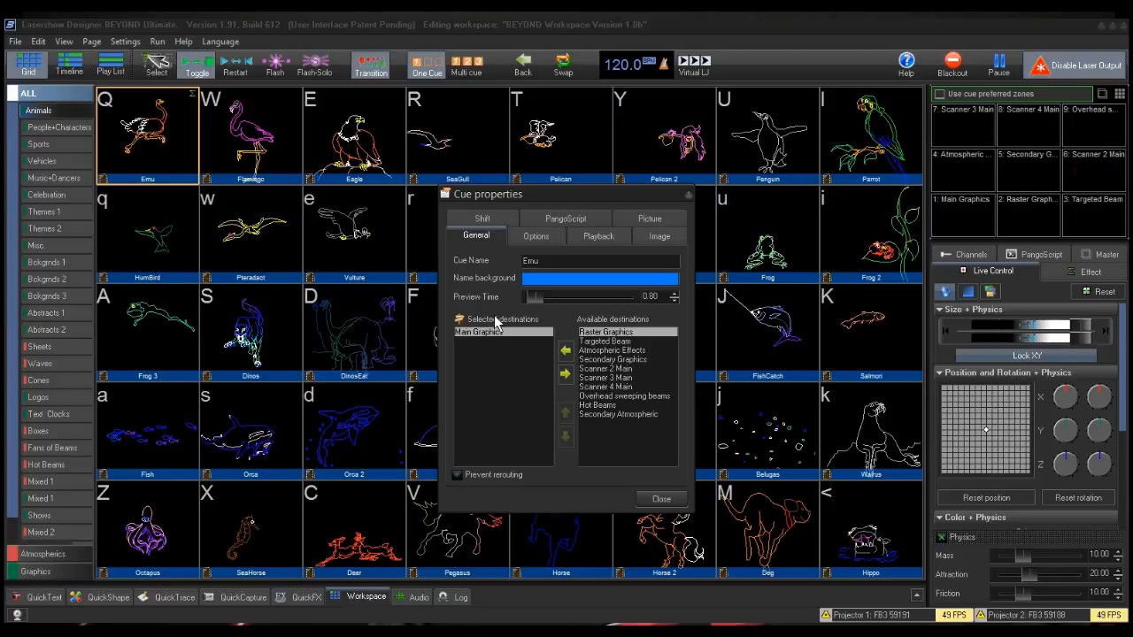
{"action": "left_click", "coordinate": [605, 331]}
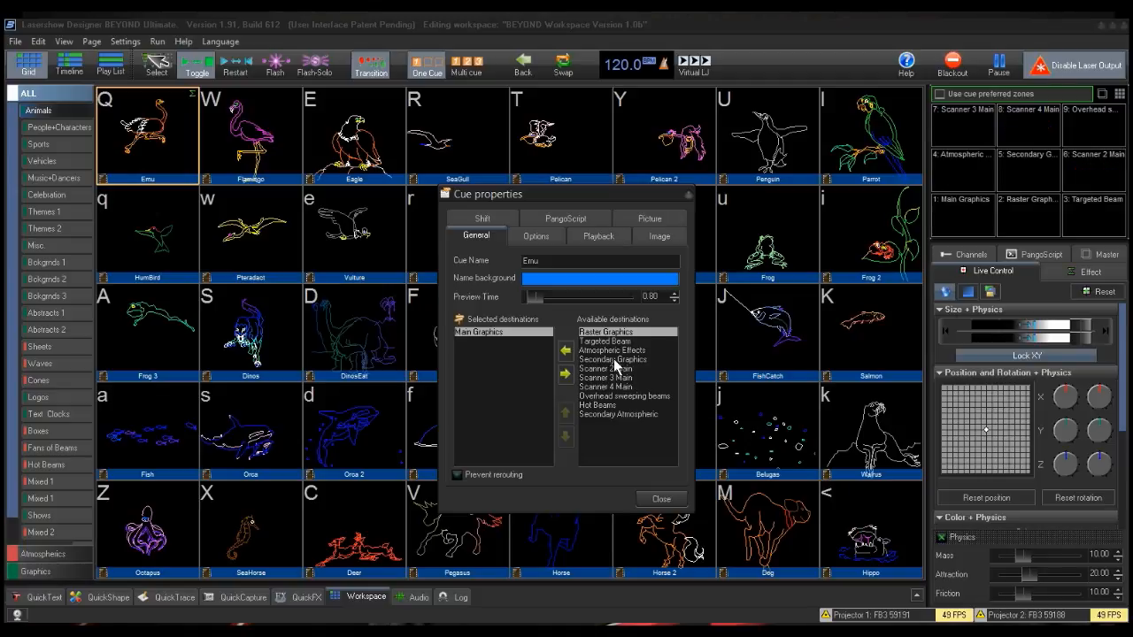
{"action": "left_click", "coordinate": [615, 361]}
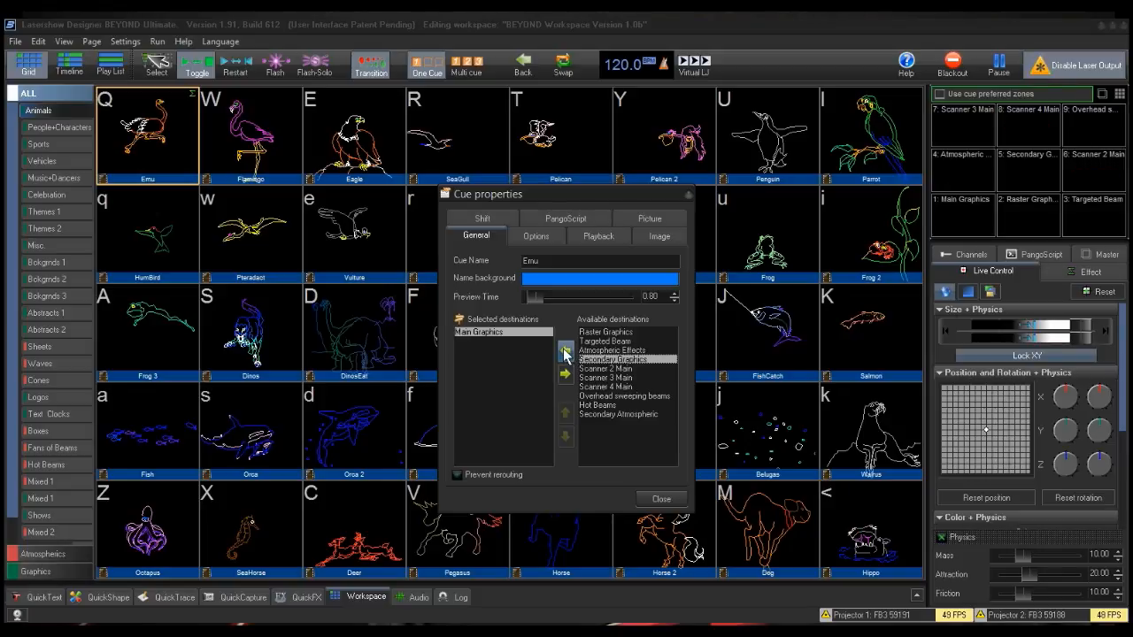
{"action": "left_click", "coordinate": [564, 352]}
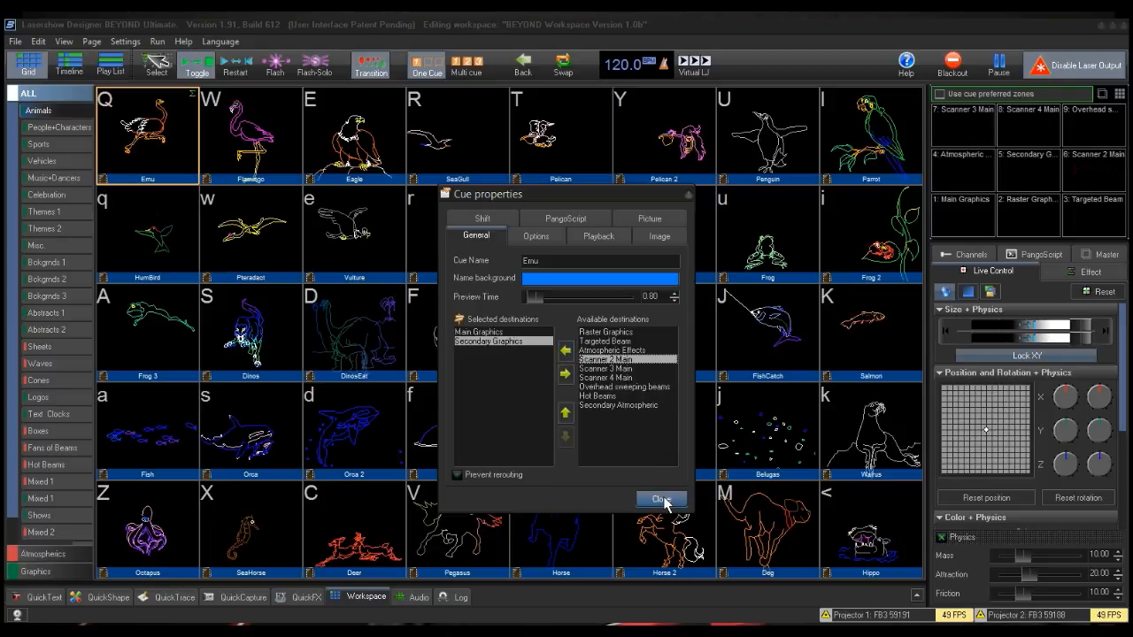
{"action": "left_click", "coordinate": [658, 499]}
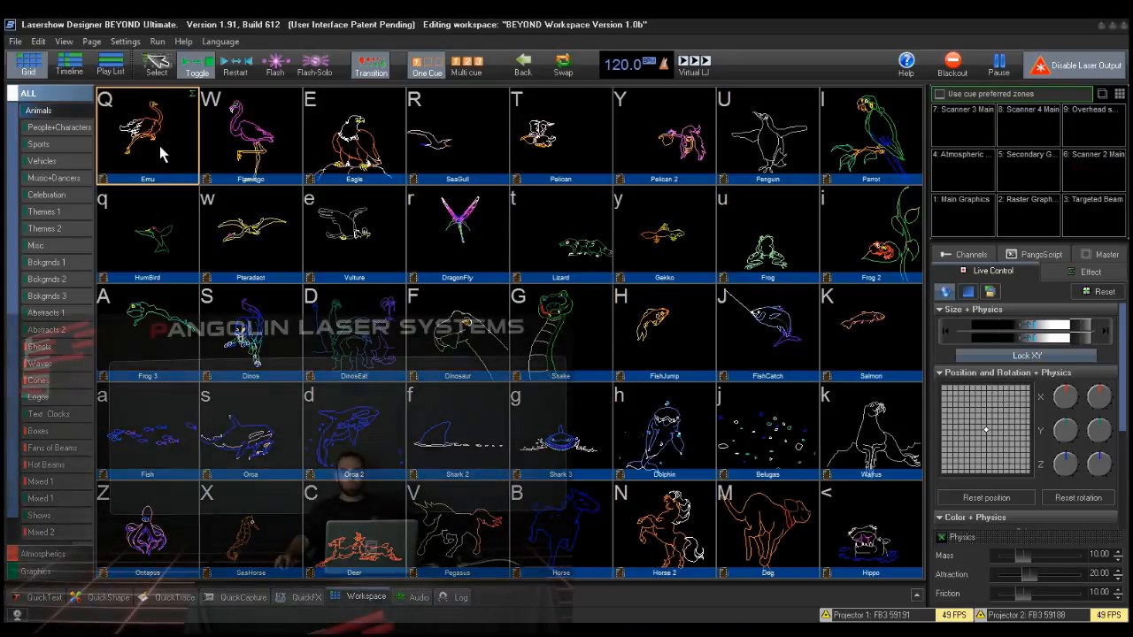
{"action": "left_click", "coordinate": [147, 132]}
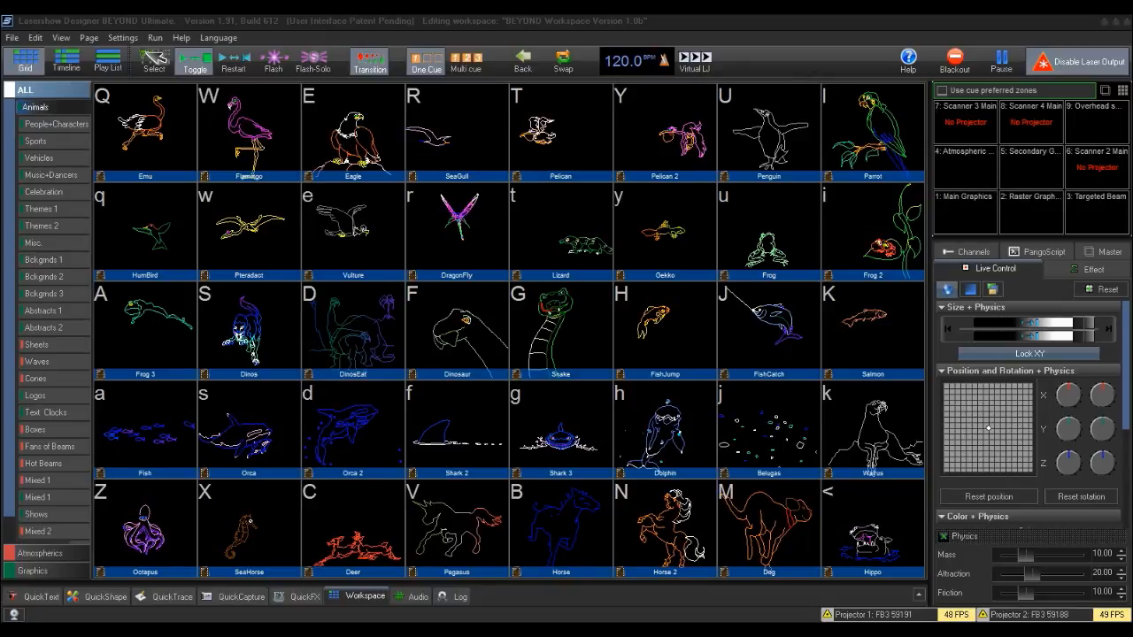
{"action": "mouse_move", "coordinate": [133, 80]}
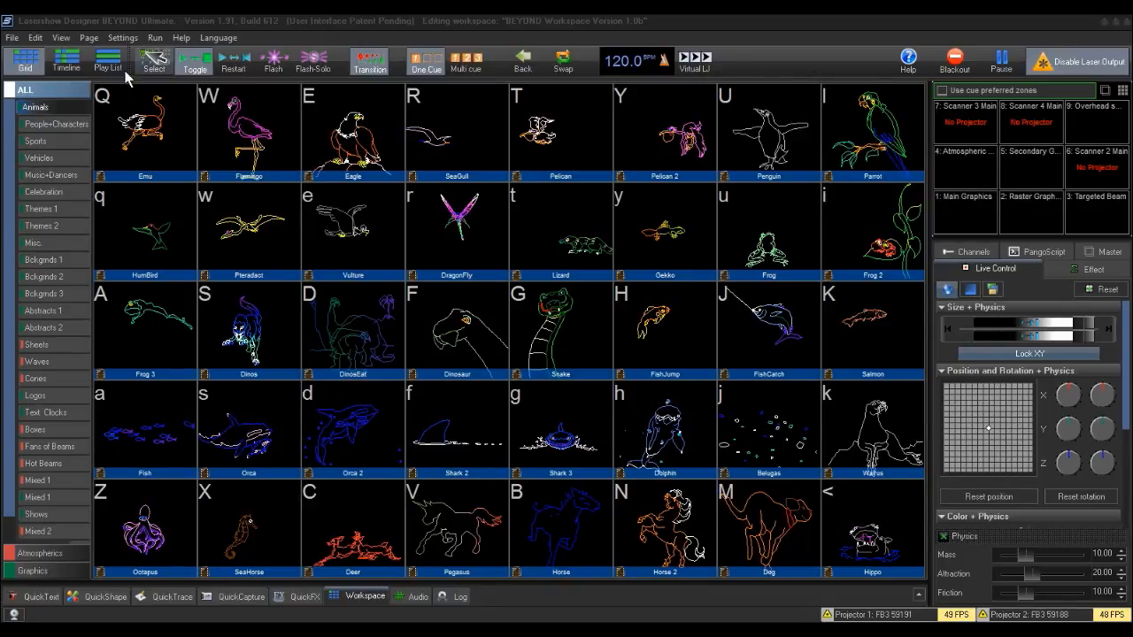
Switch to the timeline and show Track 1's Projection Zones properties, currently empty.
{"action": "left_click", "coordinate": [64, 64]}
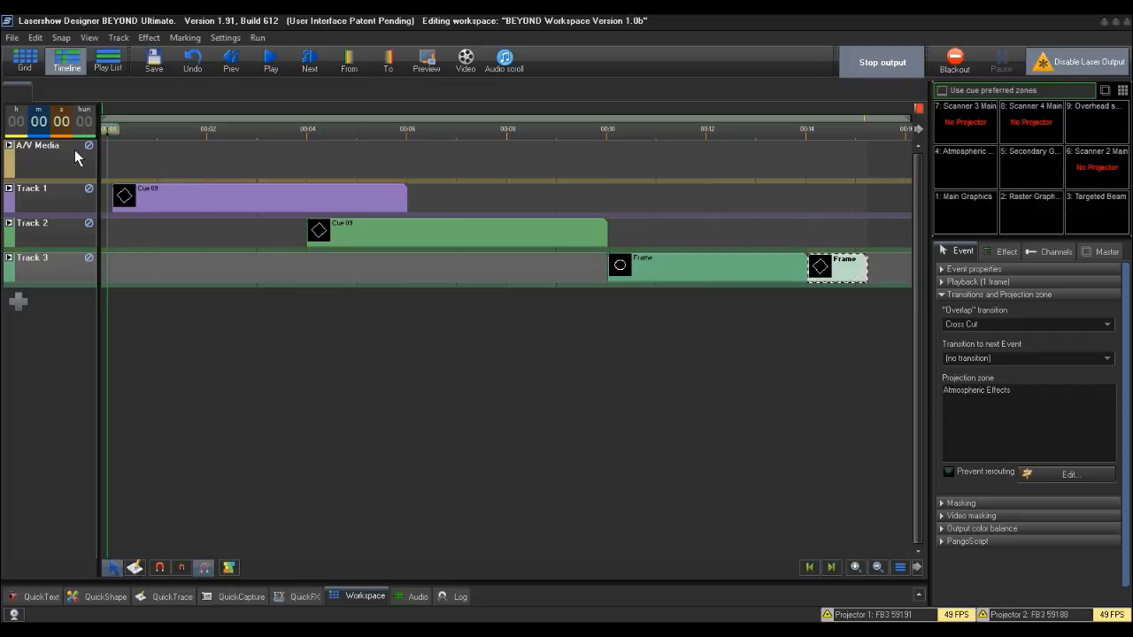
{"action": "mouse_move", "coordinate": [56, 188]}
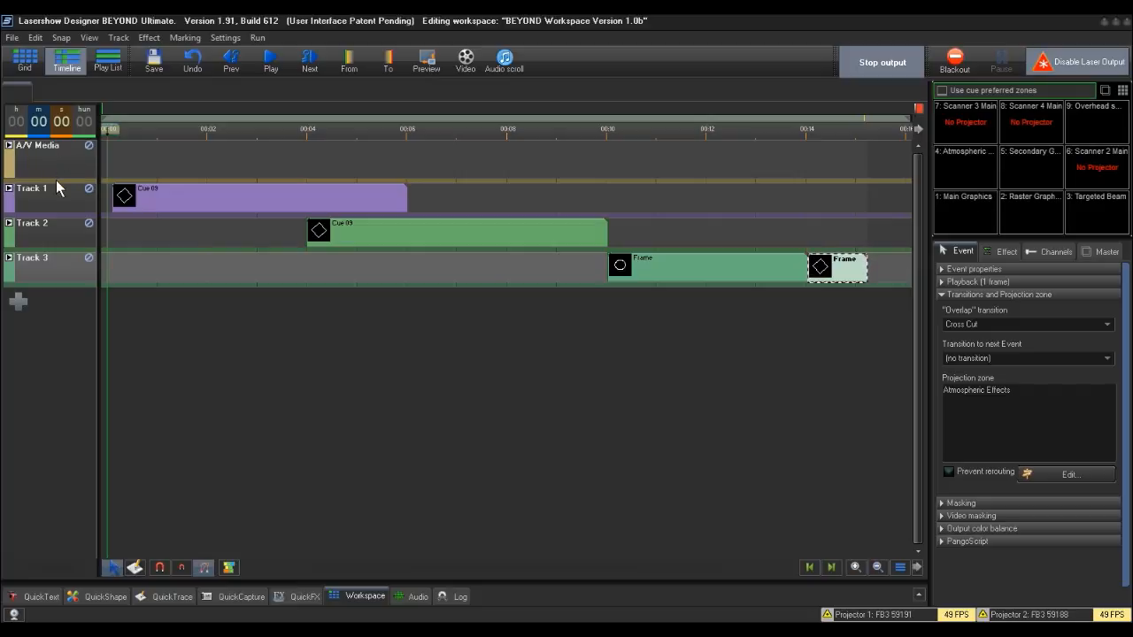
{"action": "right_click", "coordinate": [62, 189]}
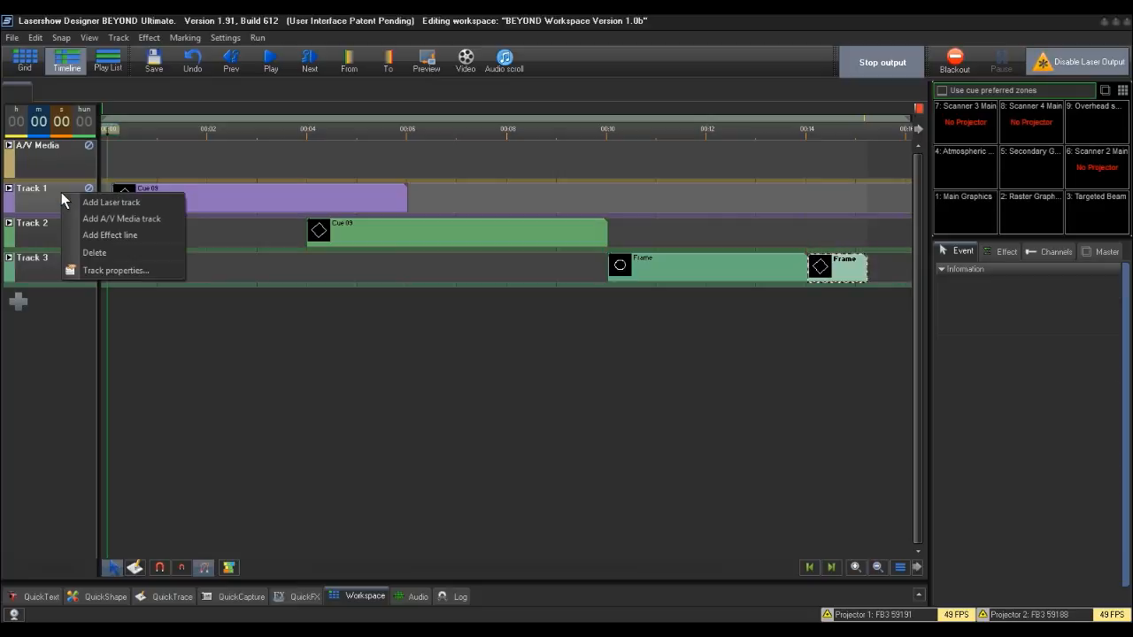
{"action": "mouse_move", "coordinate": [117, 269]}
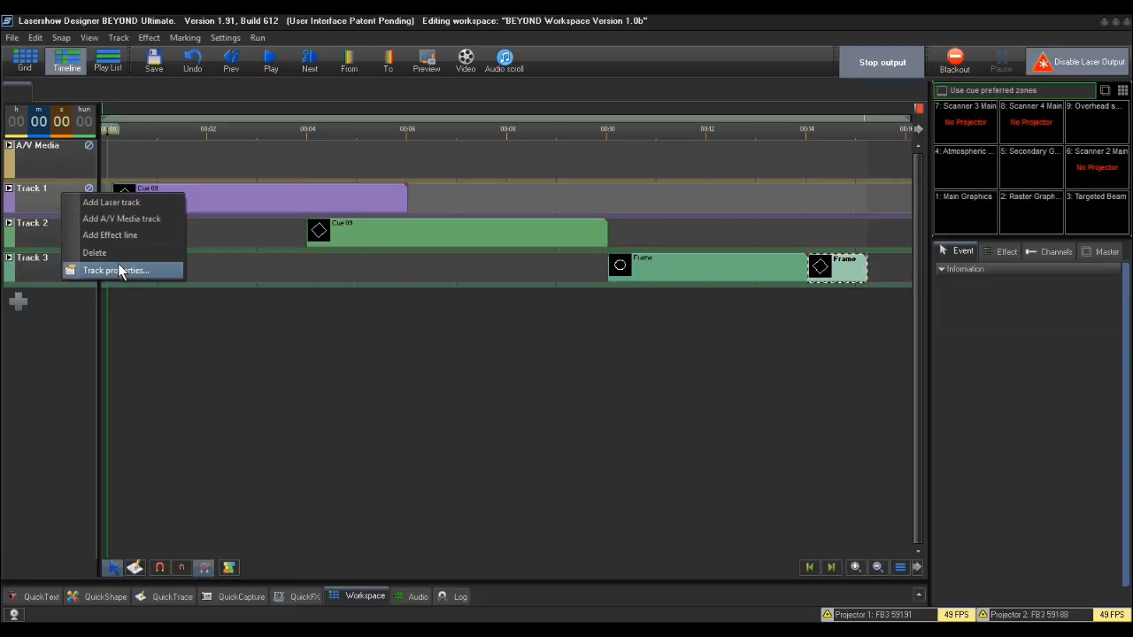
{"action": "left_click", "coordinate": [115, 269]}
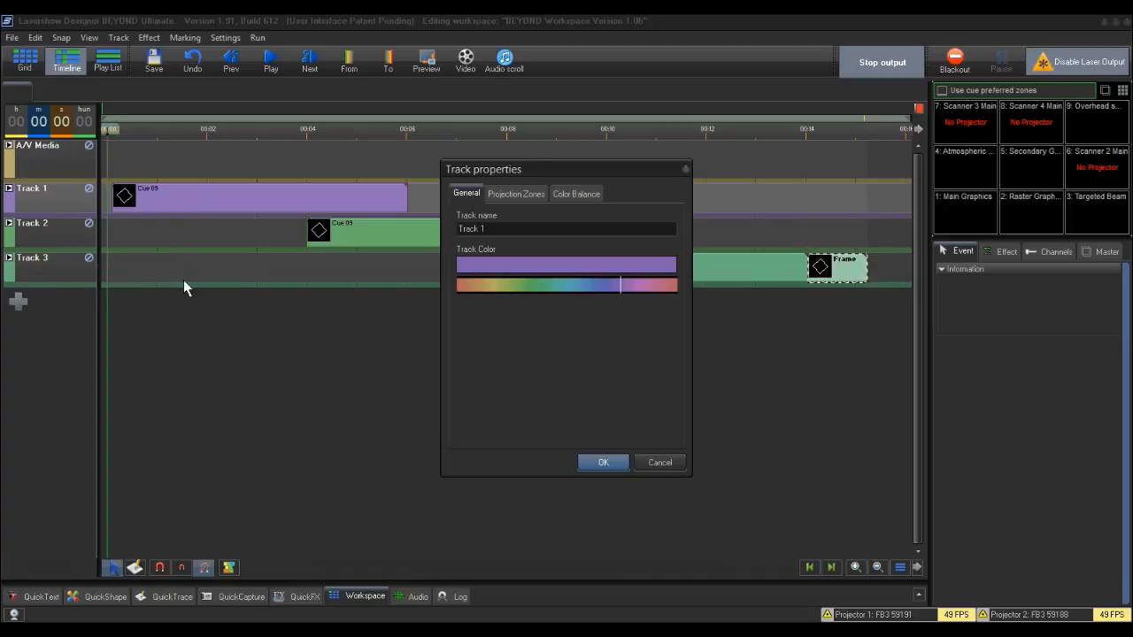
{"action": "mouse_move", "coordinate": [513, 345]}
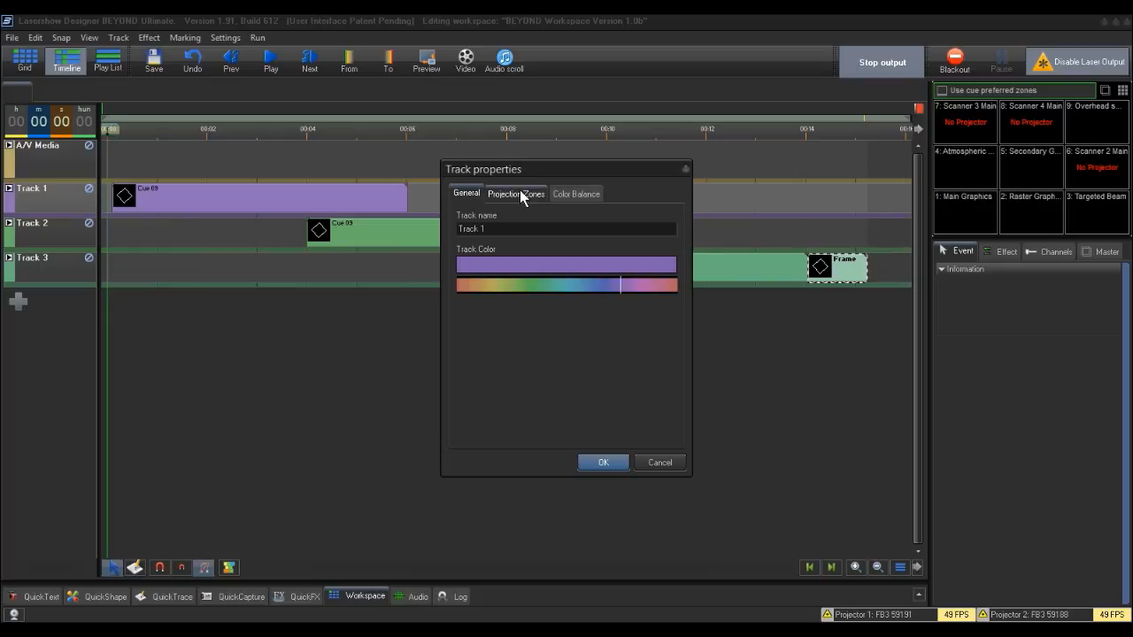
{"action": "left_click", "coordinate": [516, 193]}
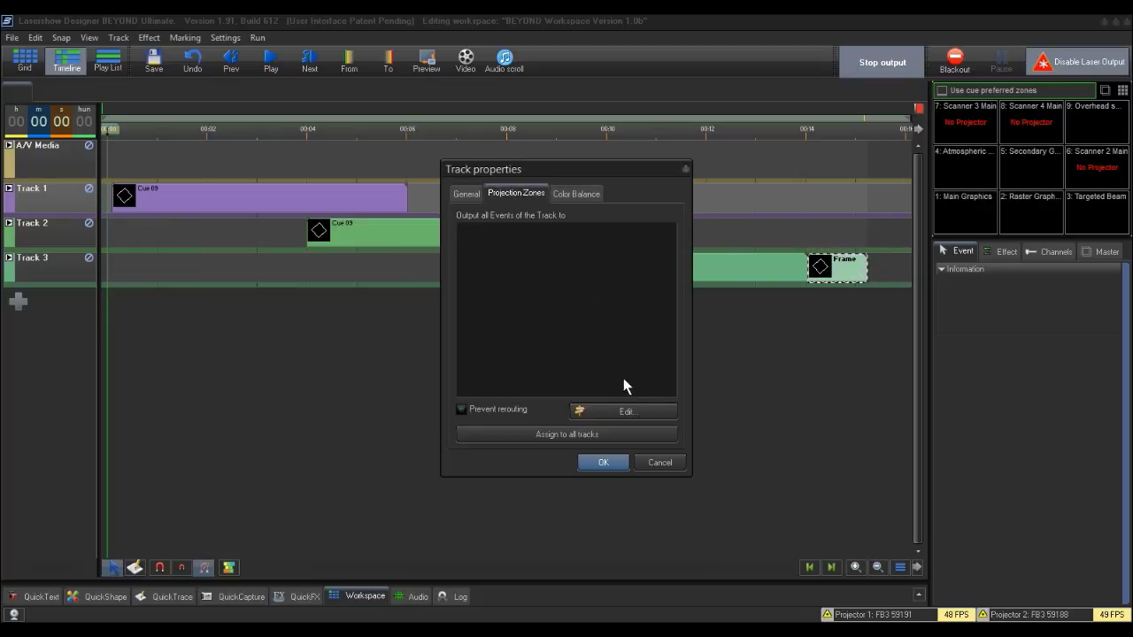
Assign Main Graphics and Secondary Graphics as Track 1's selected destinations and confirm.
{"action": "left_click", "coordinate": [627, 410]}
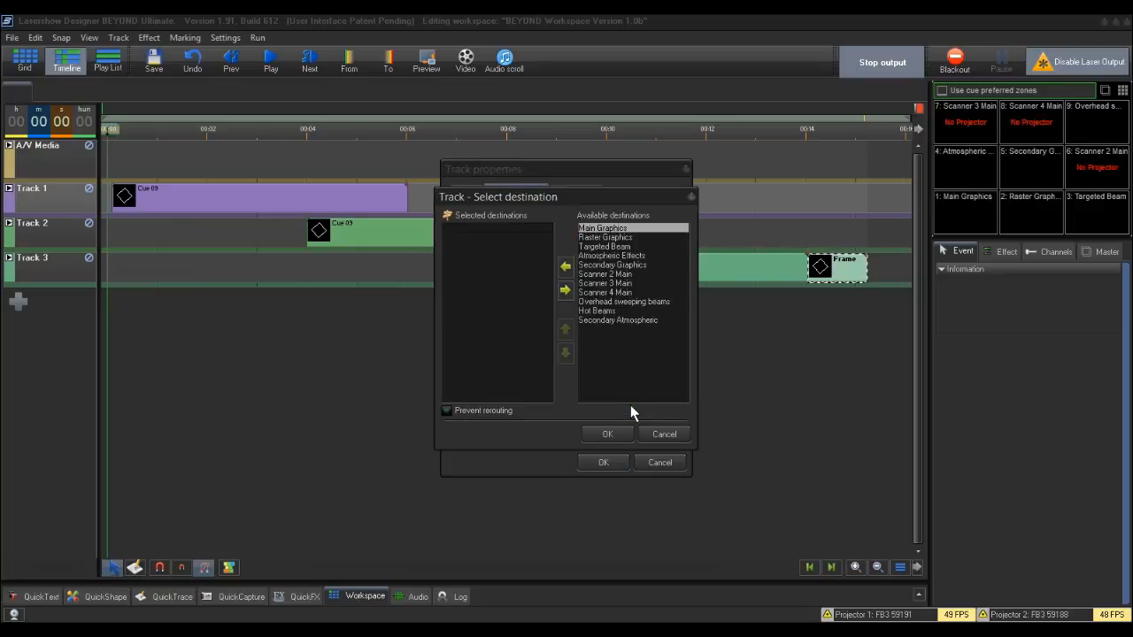
{"action": "mouse_move", "coordinate": [595, 316]}
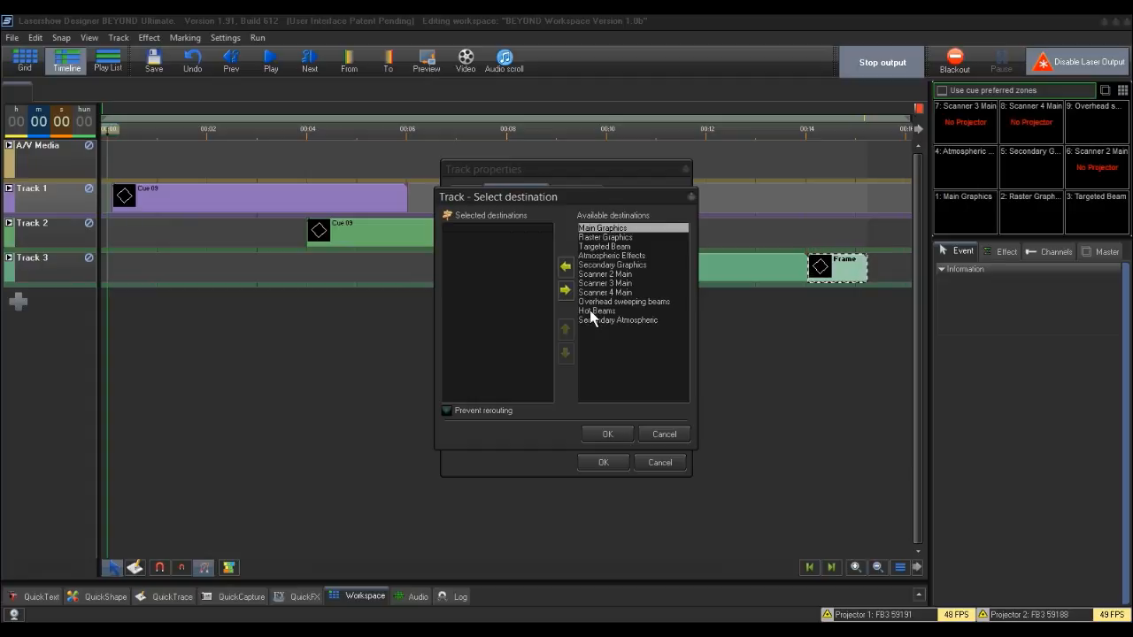
{"action": "mouse_move", "coordinate": [528, 239]}
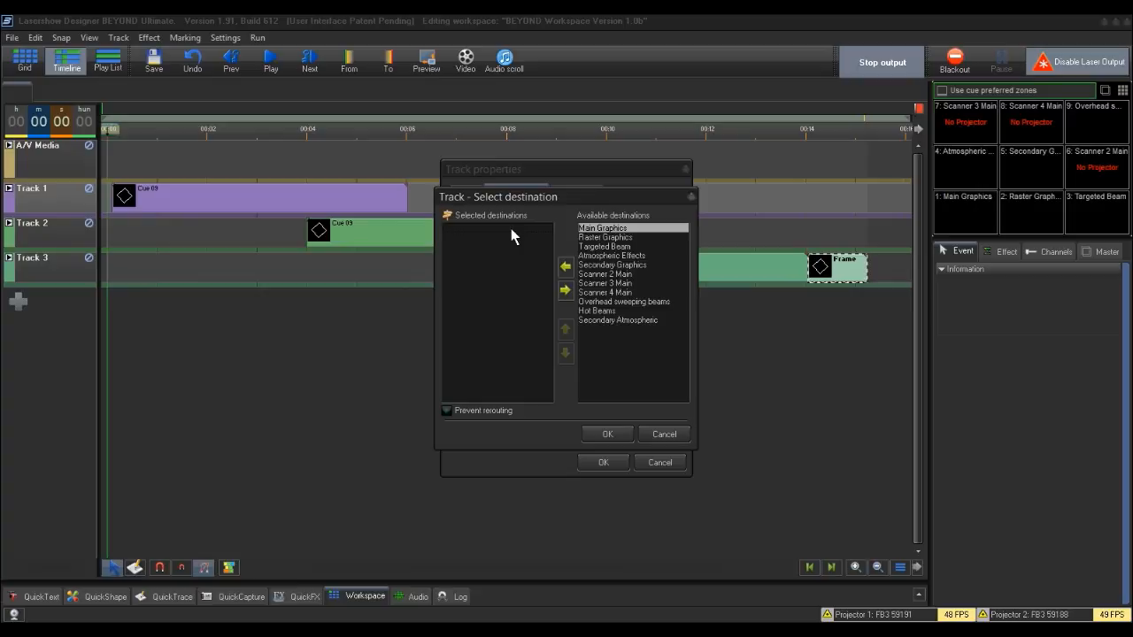
{"action": "mouse_move", "coordinate": [527, 241]}
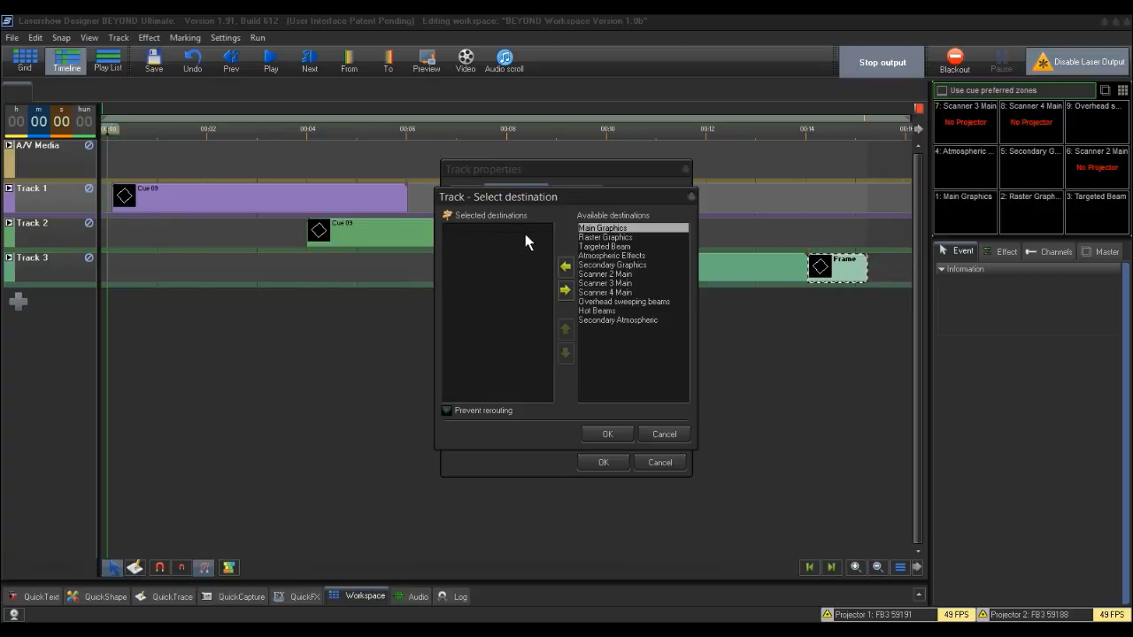
{"action": "mouse_move", "coordinate": [563, 255]}
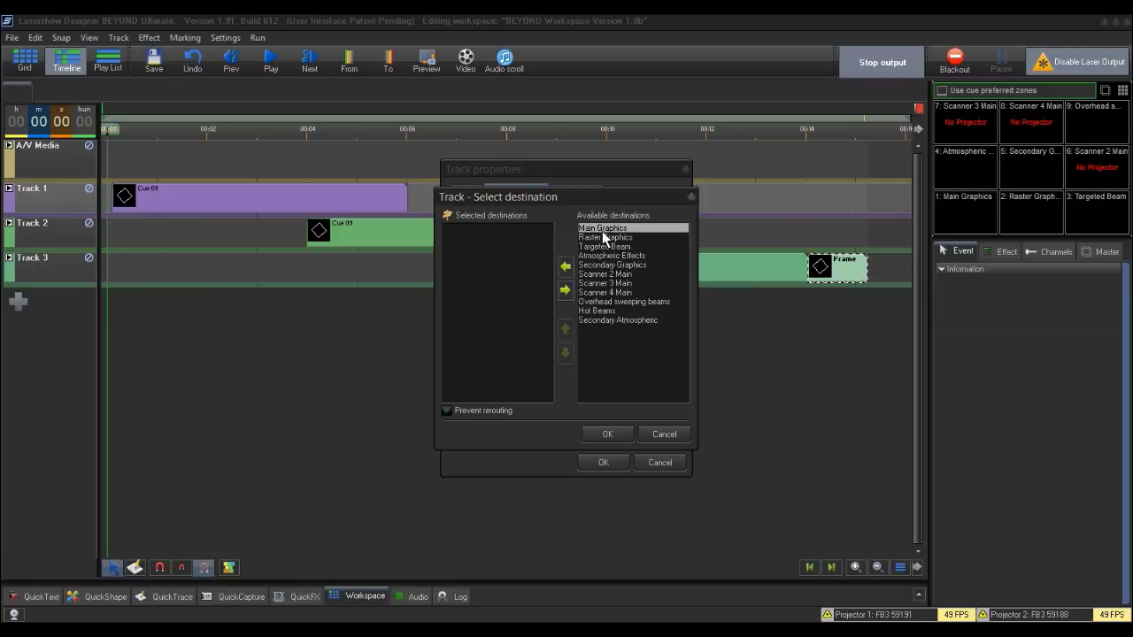
{"action": "left_click", "coordinate": [564, 266]}
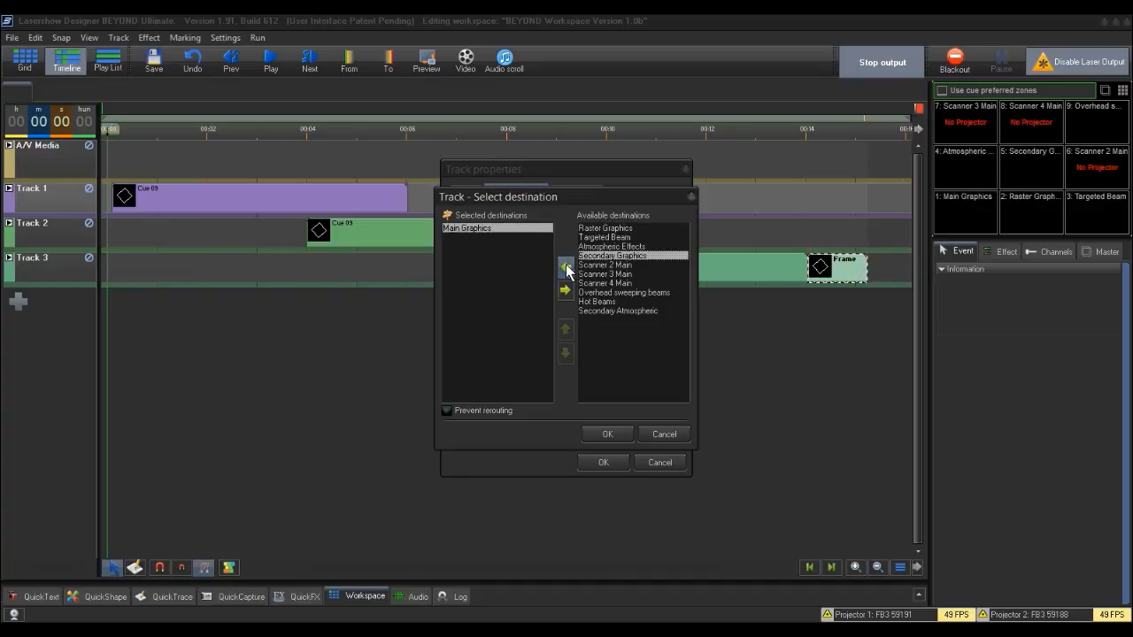
{"action": "left_click", "coordinate": [564, 269]}
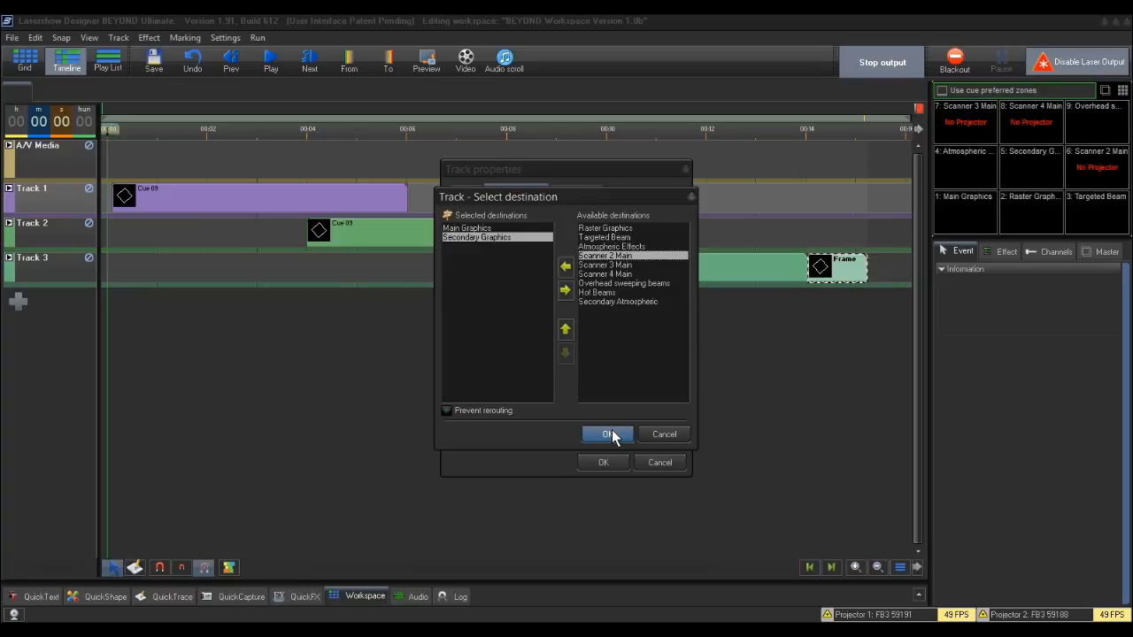
{"action": "left_click", "coordinate": [607, 433]}
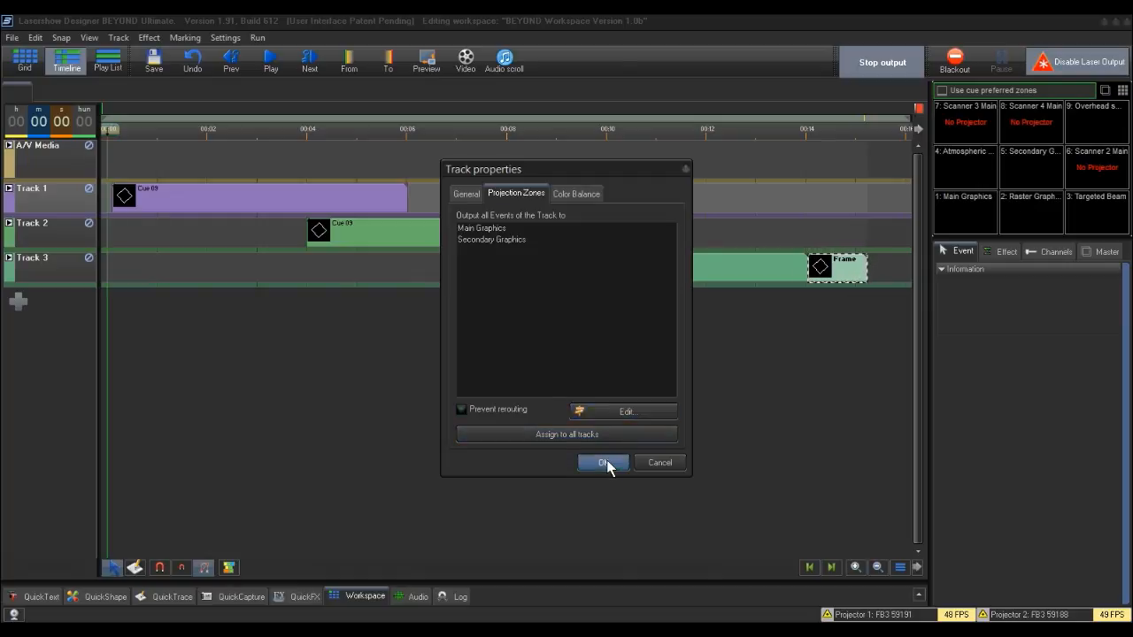
Apply Track 1's properties and scrub the playhead to preview output to both zones.
{"action": "left_click", "coordinate": [601, 461]}
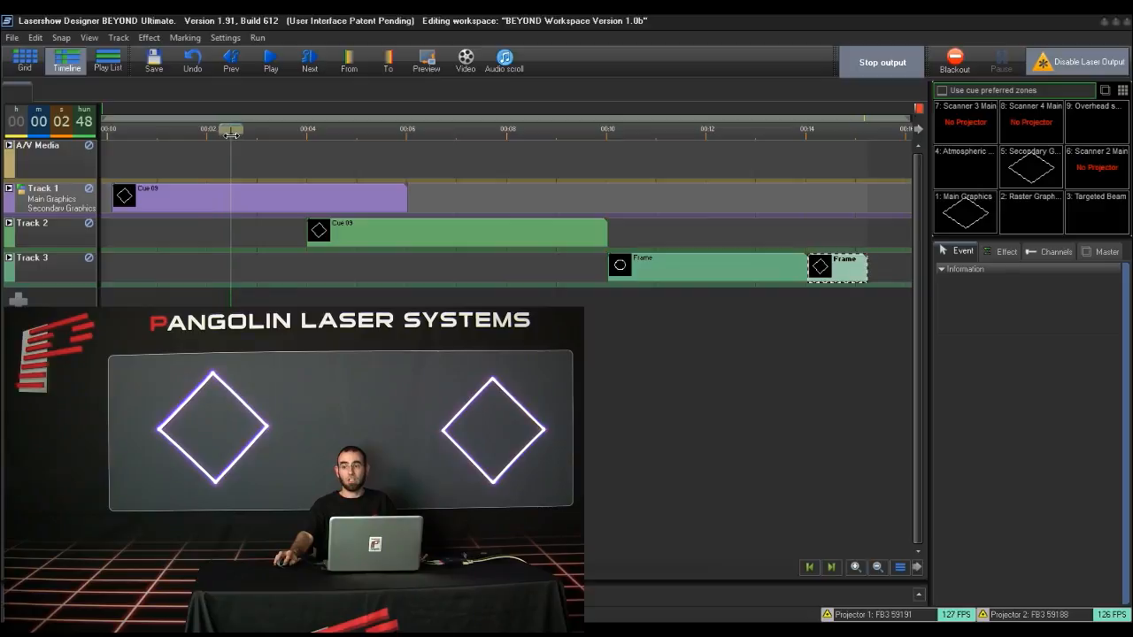
{"action": "left_click_drag", "start_coordinate": [230, 131], "coordinate": [255, 131]}
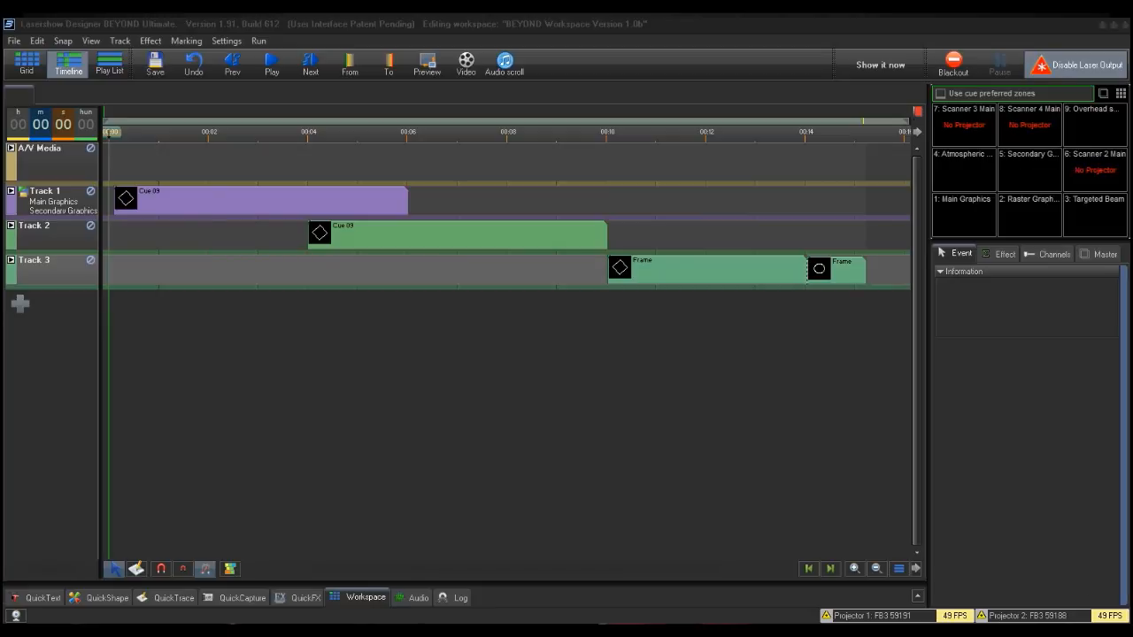
Select Track 3's Frame event to show its Atmospheric Effects projection zone settings.
{"action": "left_click", "coordinate": [711, 269]}
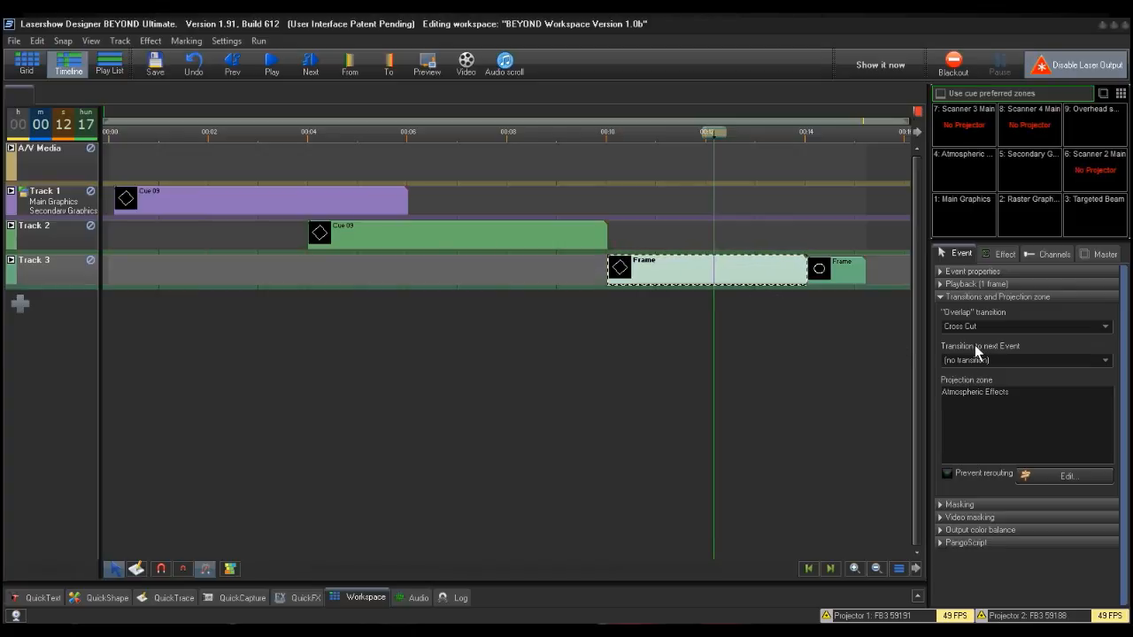
{"action": "mouse_move", "coordinate": [1009, 354]}
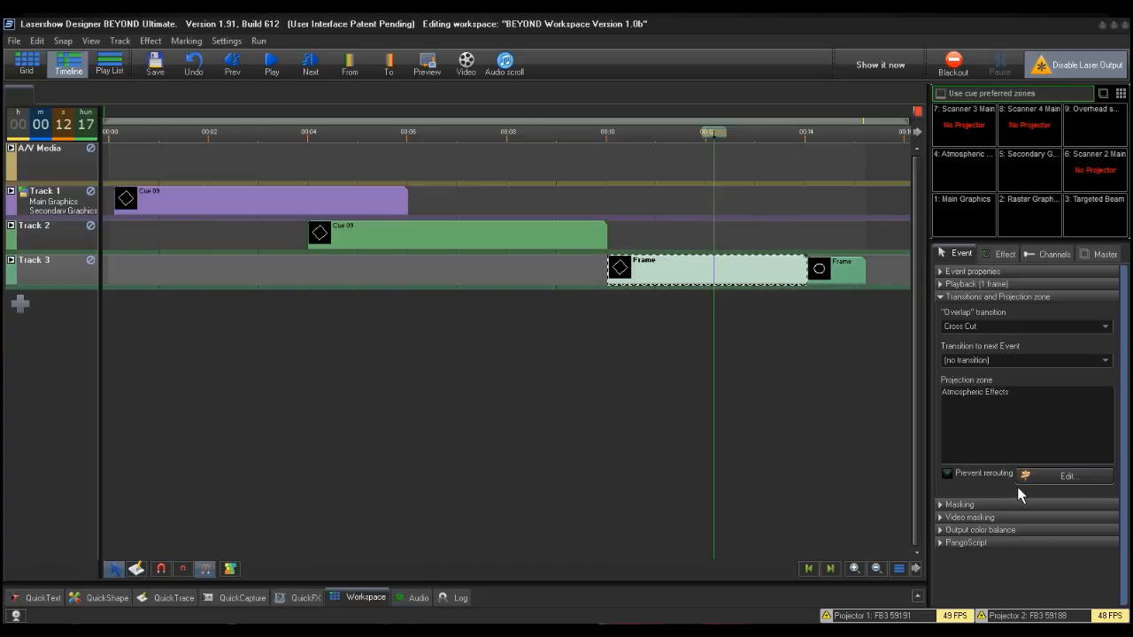
{"action": "mouse_move", "coordinate": [1009, 436]}
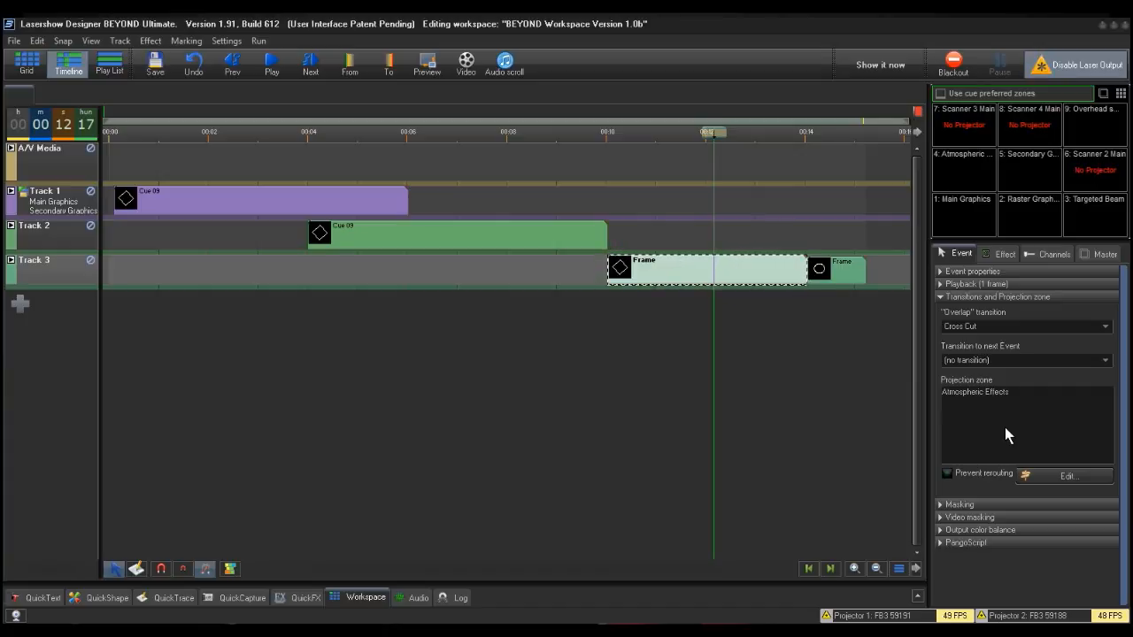
{"action": "mouse_move", "coordinate": [1052, 476]}
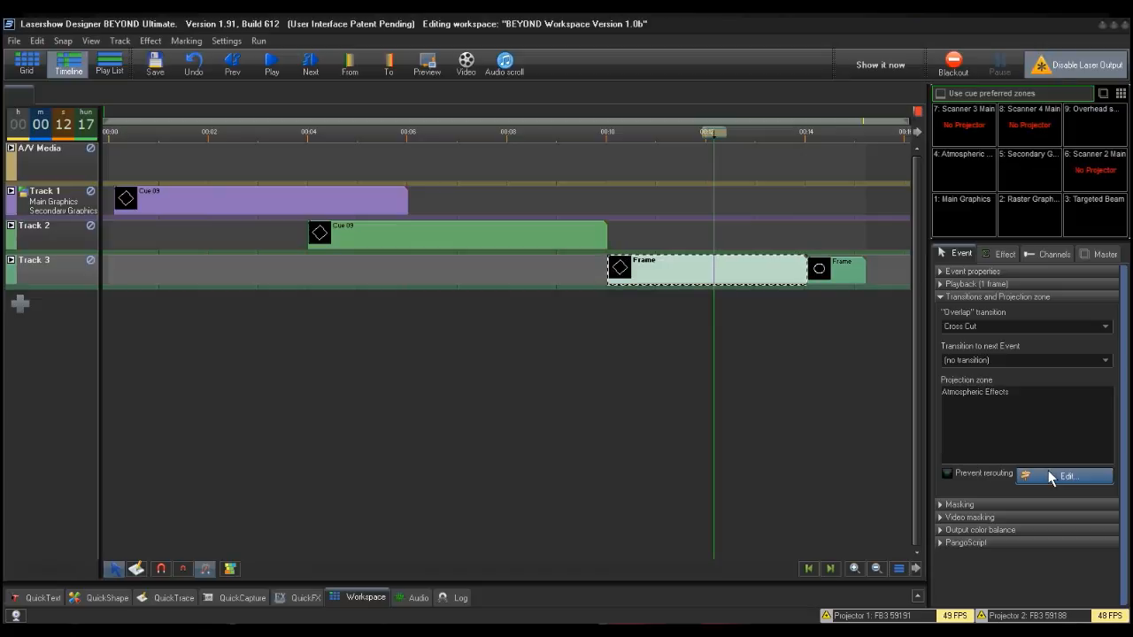
Replace Atmospheric Effects with Main Graphics and Secondary Graphics as the Frame event's destination zones and confirm.
{"action": "left_click", "coordinate": [1082, 474]}
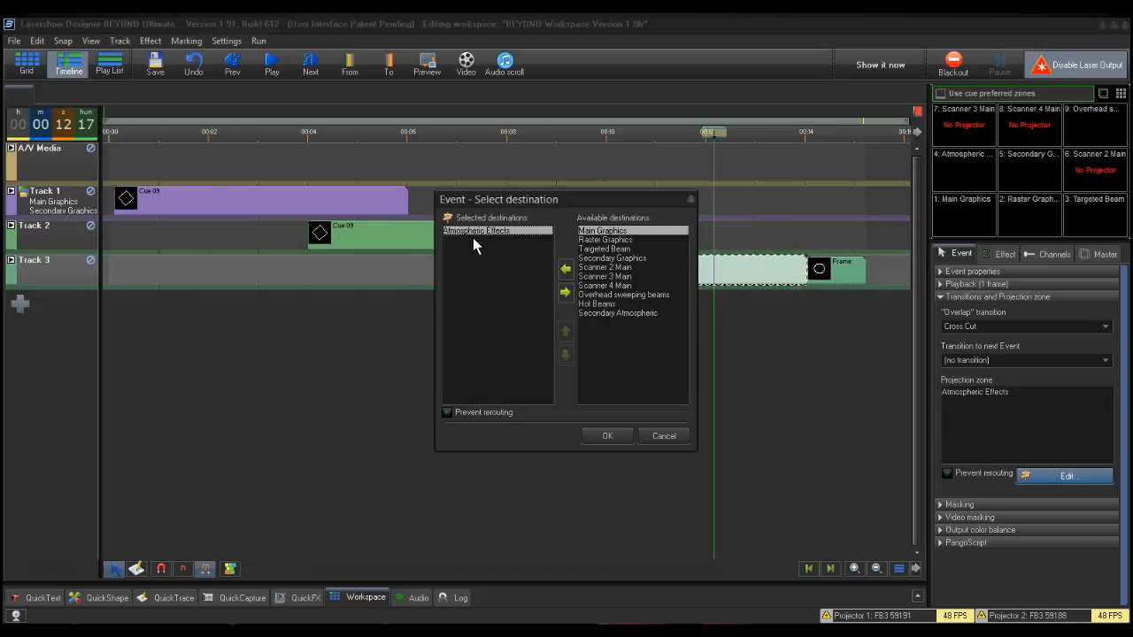
{"action": "mouse_move", "coordinate": [496, 259]}
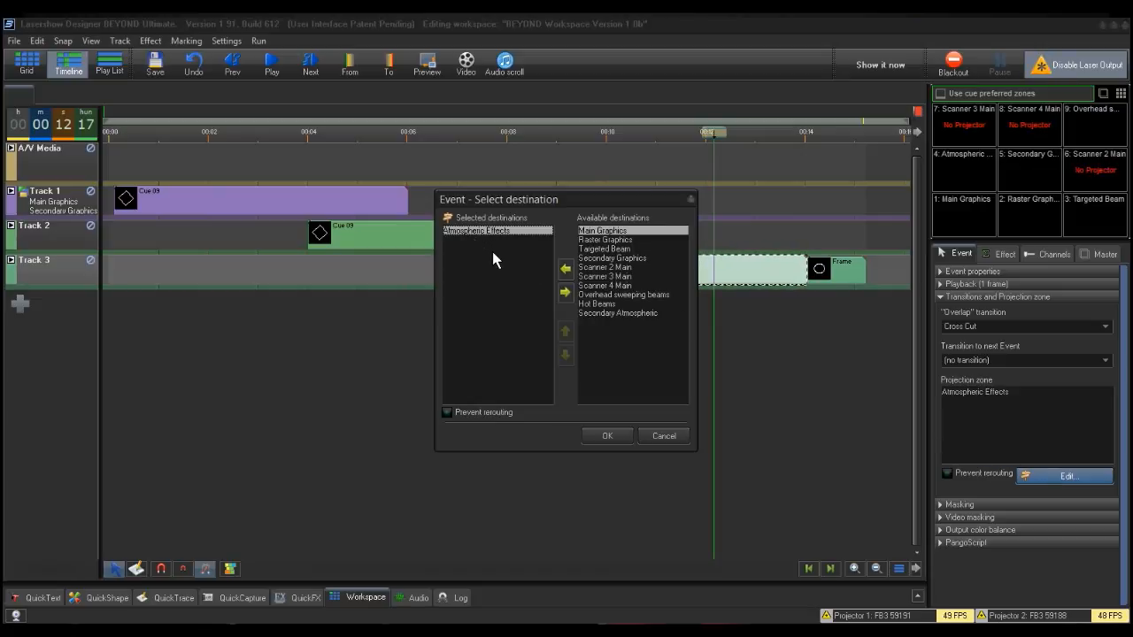
{"action": "mouse_move", "coordinate": [521, 266]}
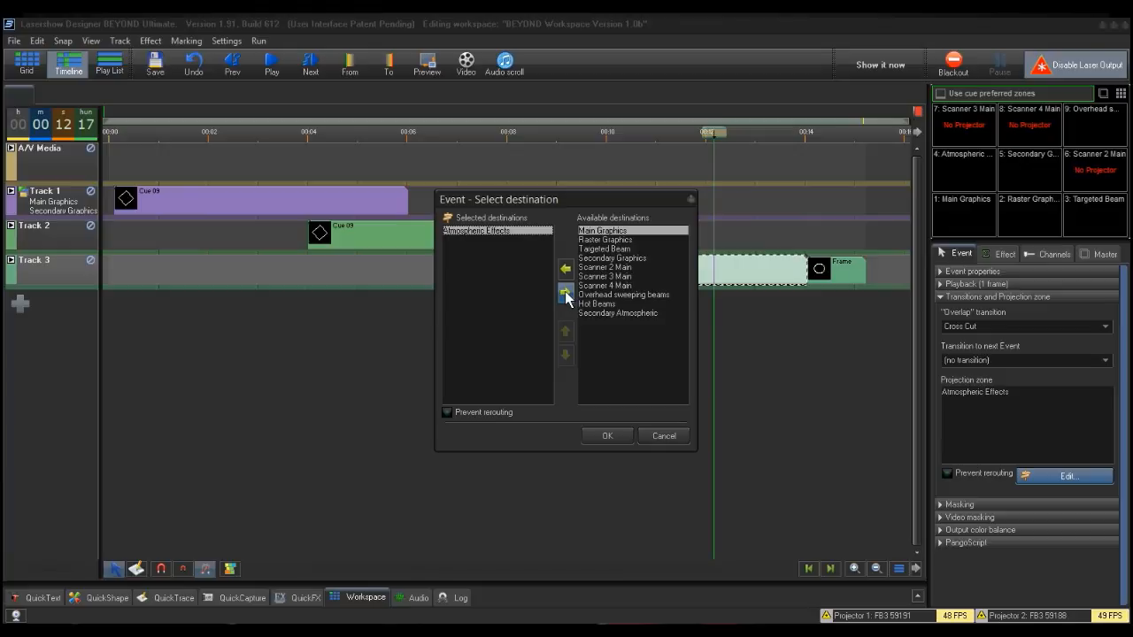
{"action": "left_click", "coordinate": [566, 294]}
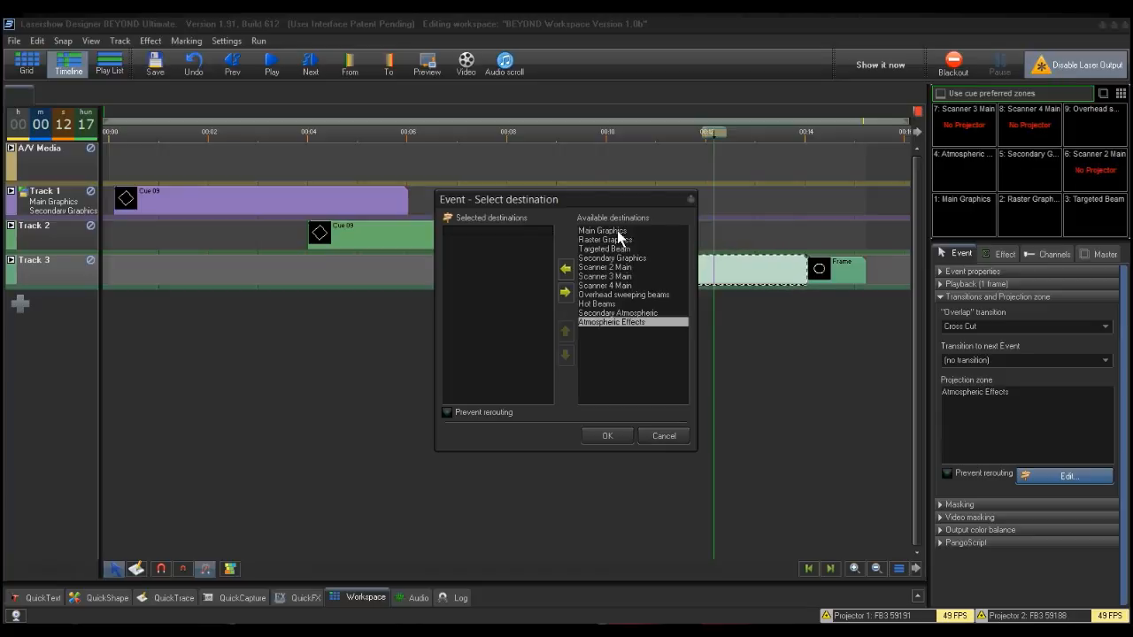
{"action": "left_click", "coordinate": [602, 230]}
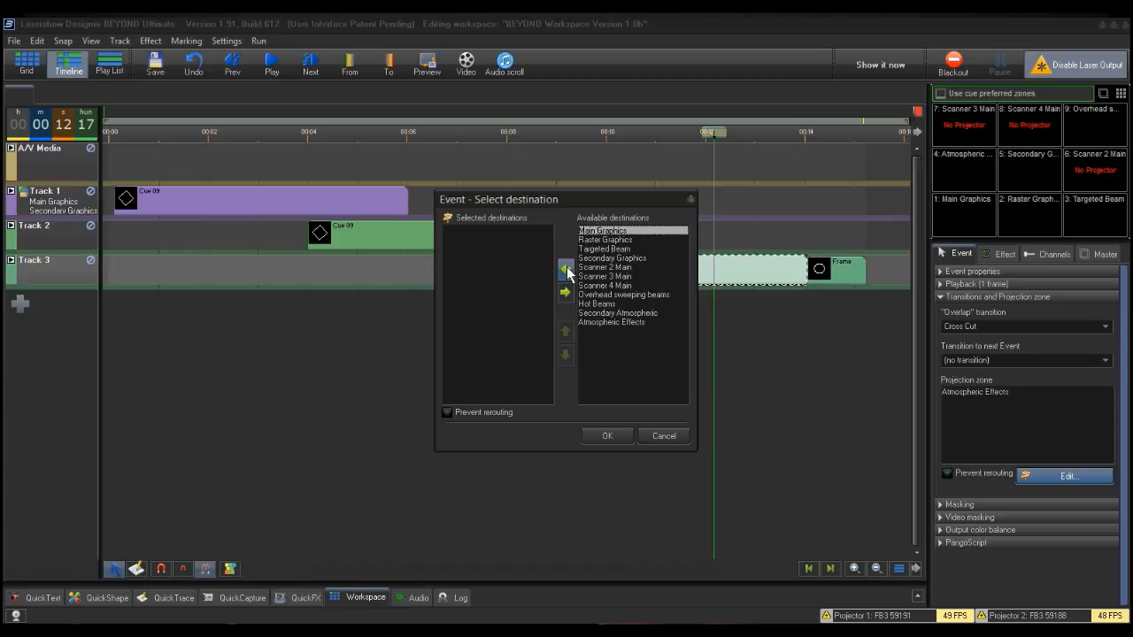
{"action": "left_click", "coordinate": [565, 269]}
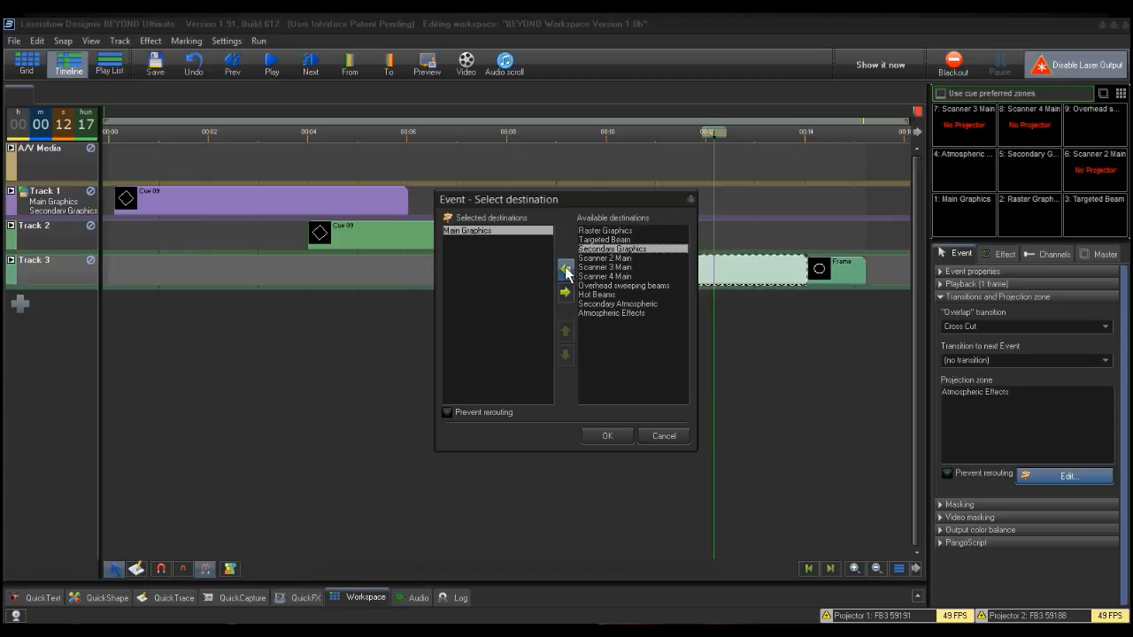
{"action": "left_click", "coordinate": [563, 269]}
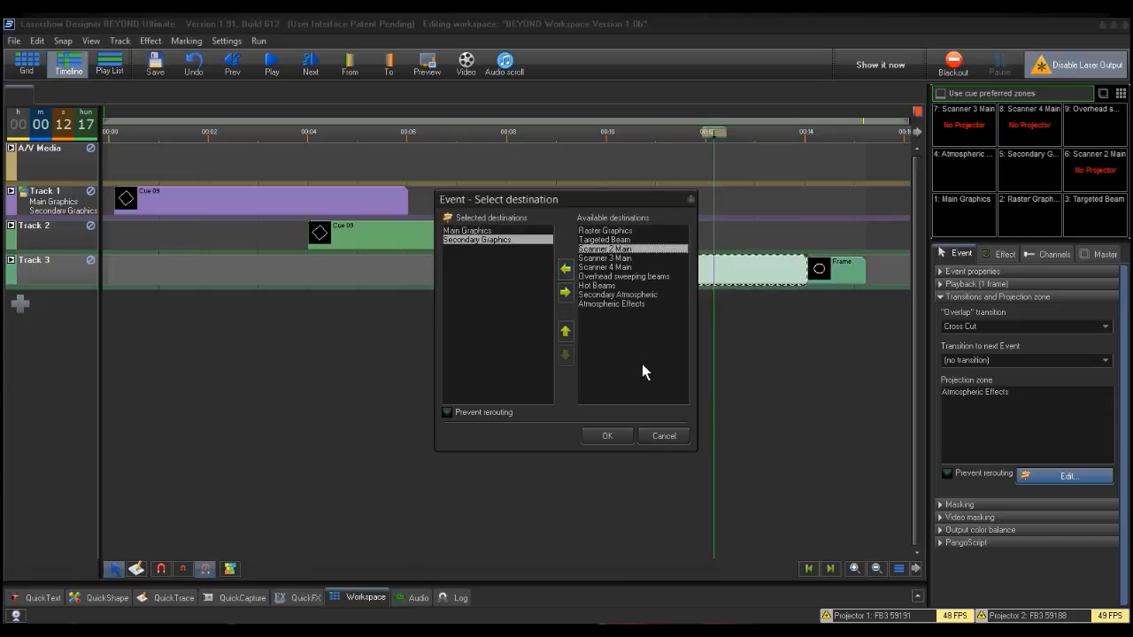
{"action": "left_click", "coordinate": [605, 436]}
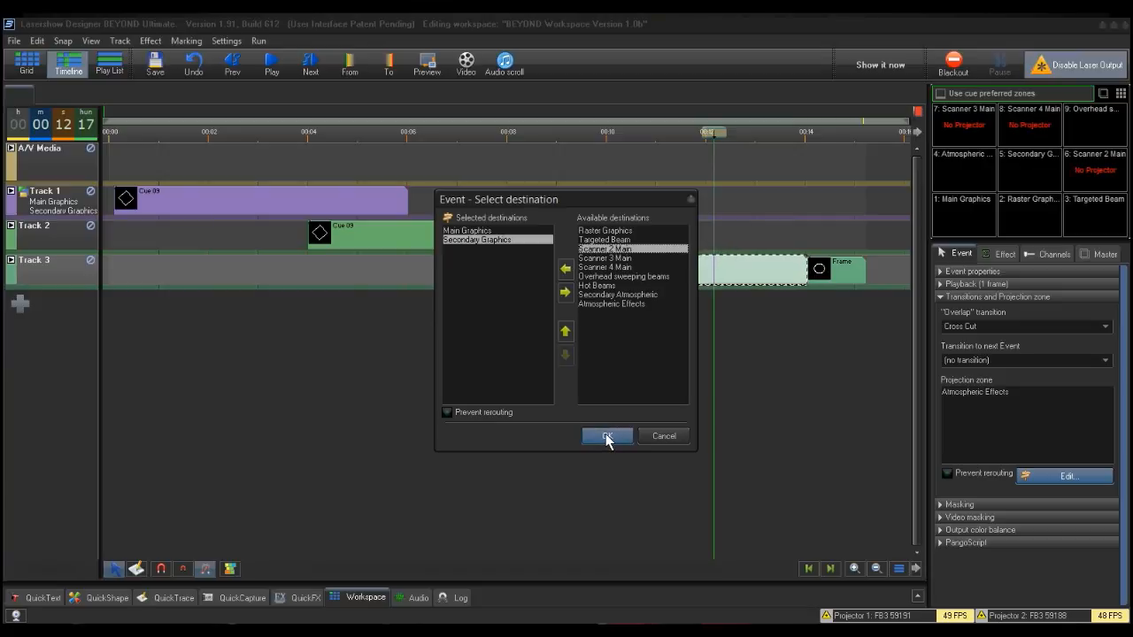
{"action": "left_click", "coordinate": [606, 436]}
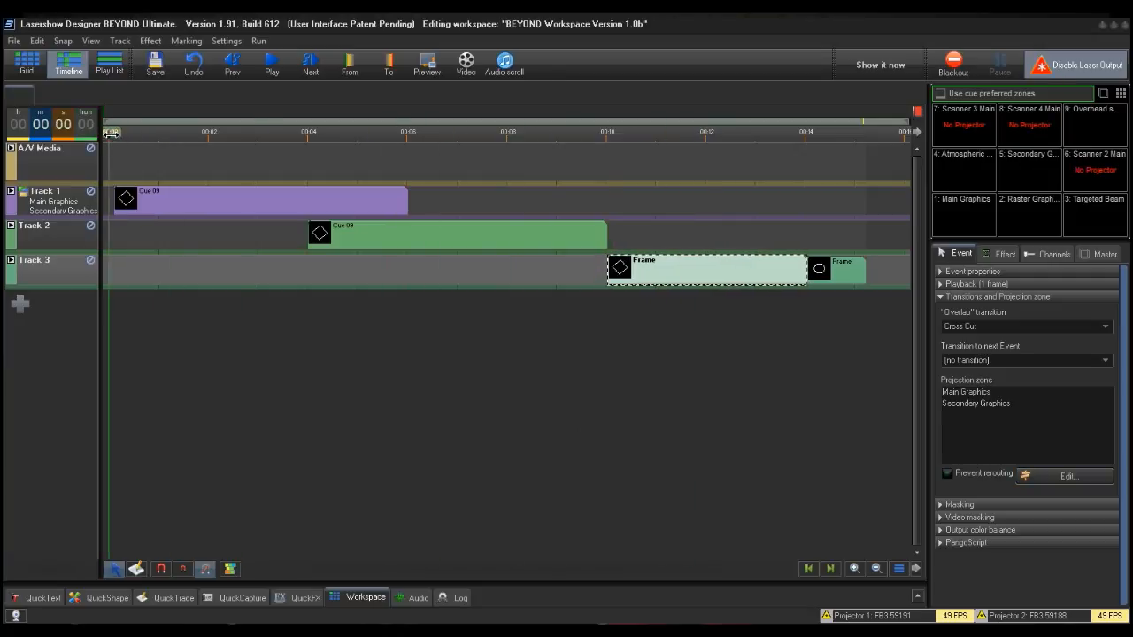
Enable live laser output with Show it now and scrub the playhead through the opening seconds.
{"action": "left_click", "coordinate": [881, 64]}
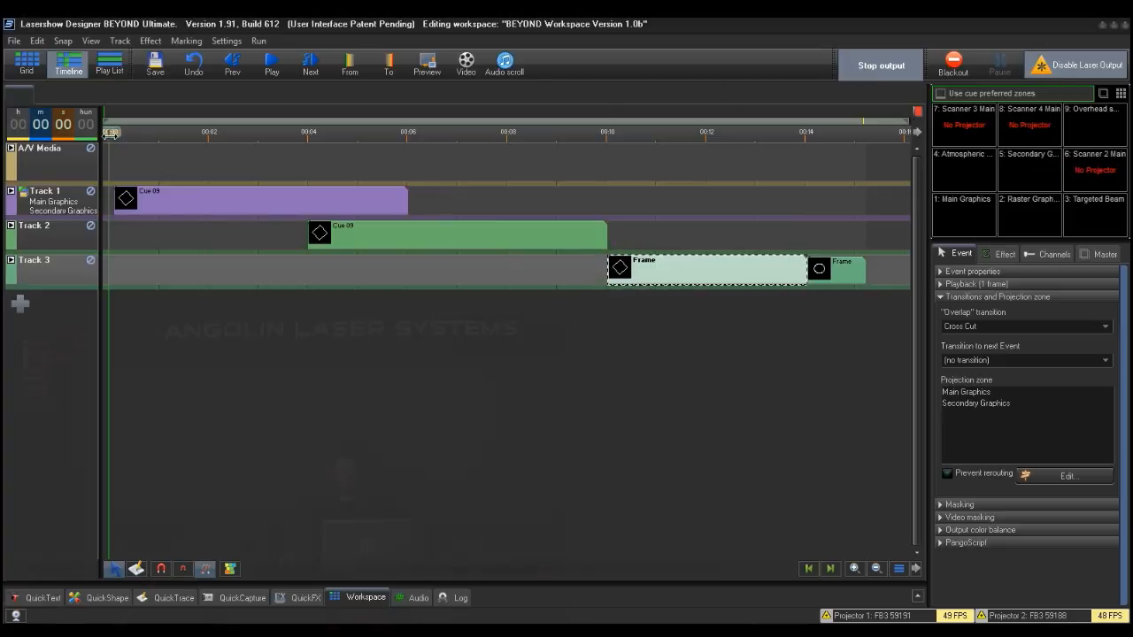
{"action": "left_click", "coordinate": [265, 68]}
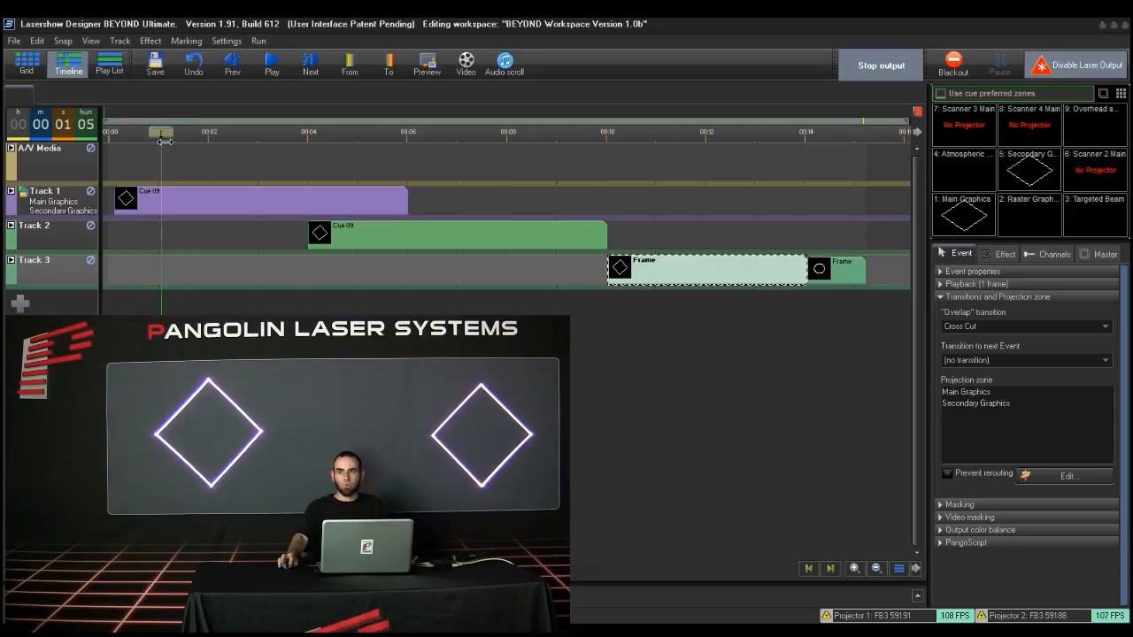
{"action": "left_click_drag", "start_coordinate": [161, 141], "coordinate": [258, 142]}
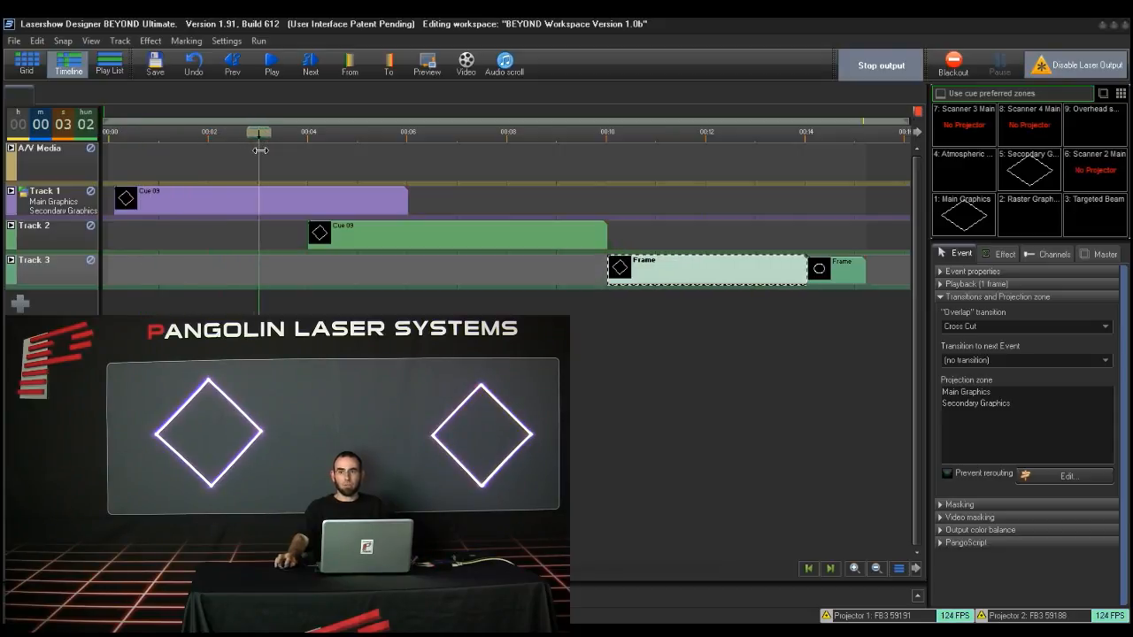